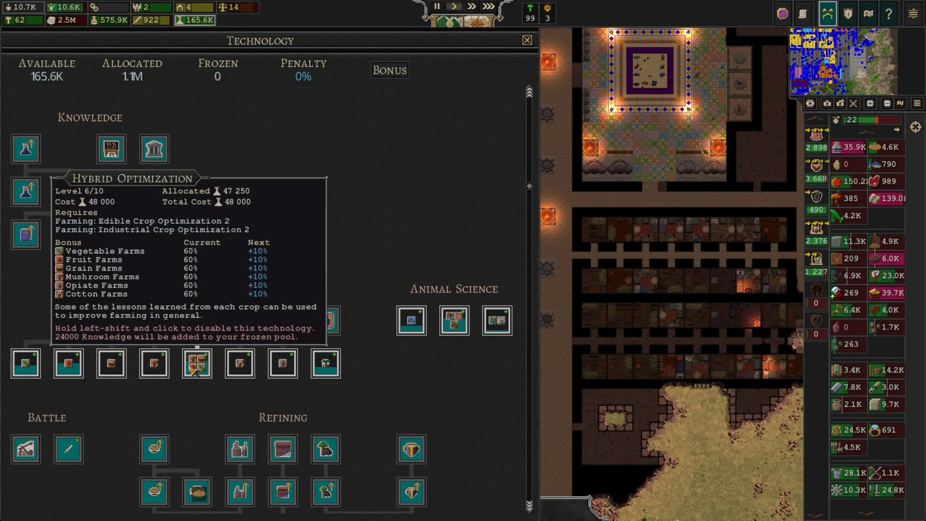
Unlock Hybrid Optimization for 48000 knowledge and raise Fishery Methods to level 10
{"action": "left_click", "coordinate": [198, 363]}
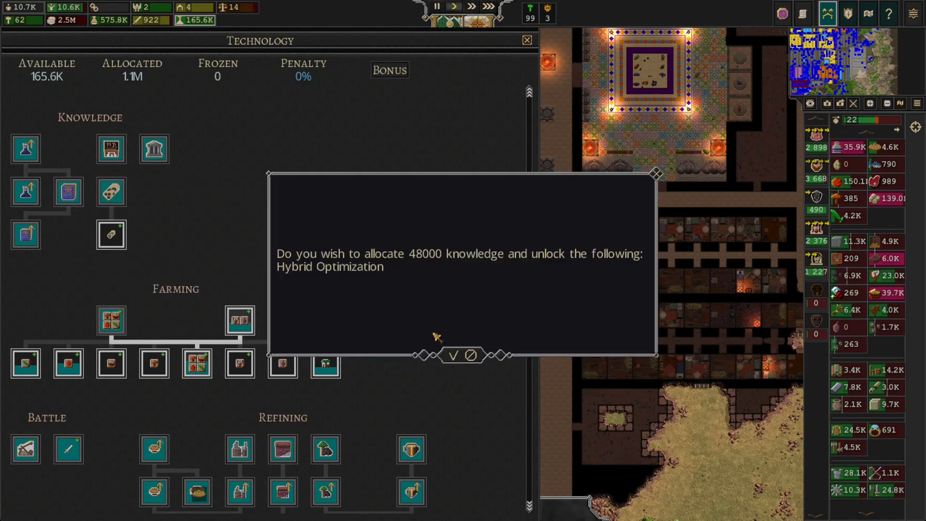
{"action": "left_click", "coordinate": [456, 355]}
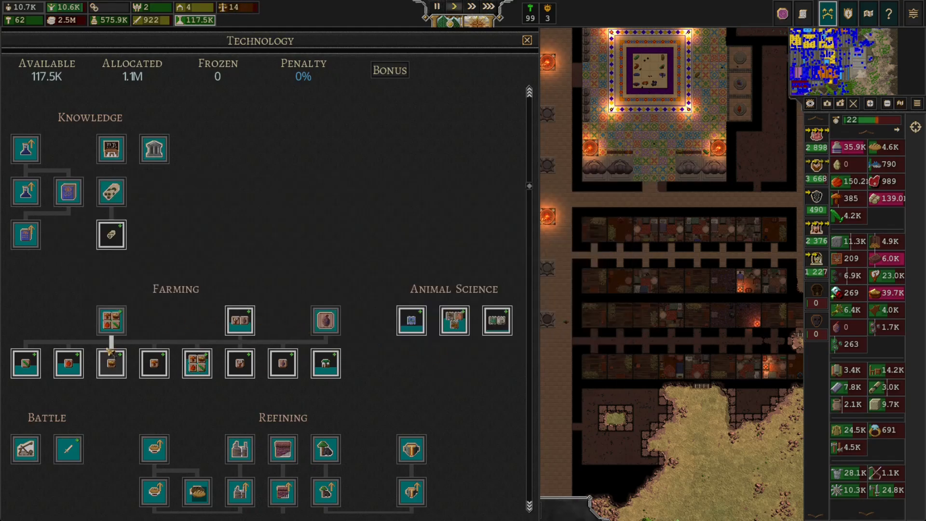
{"action": "mouse_move", "coordinate": [196, 363]}
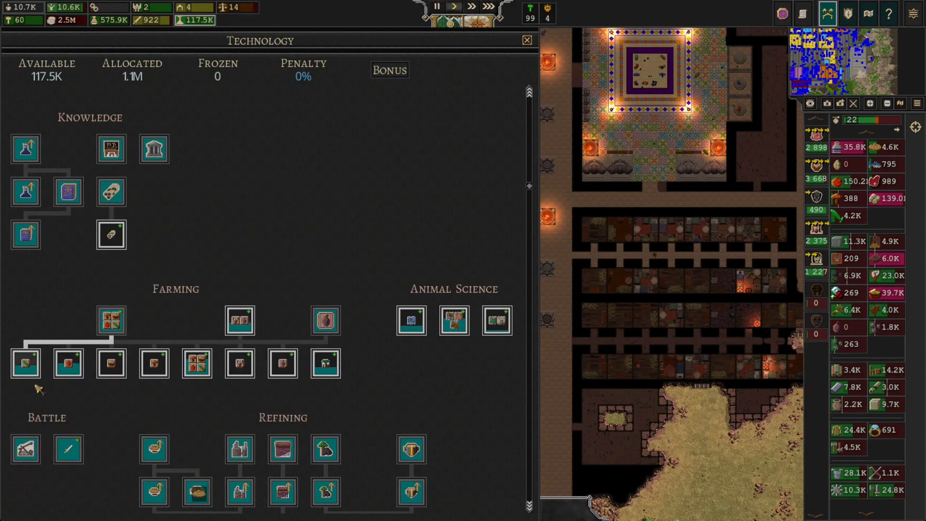
{"action": "mouse_move", "coordinate": [25, 363]}
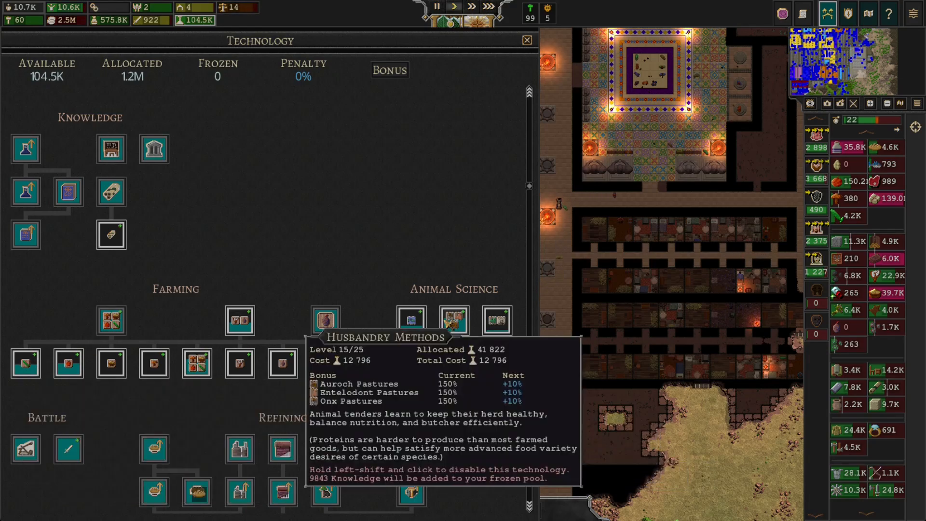
{"action": "mouse_move", "coordinate": [410, 318]}
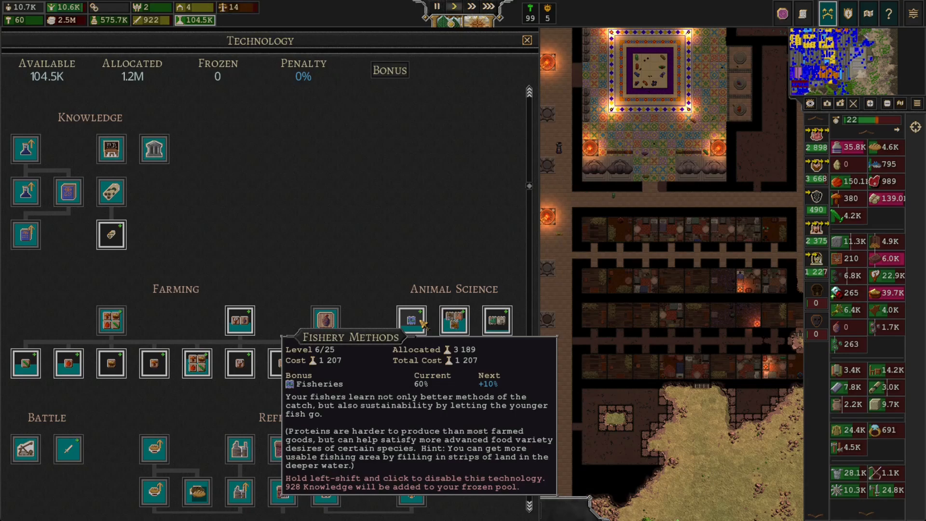
{"action": "left_click", "coordinate": [411, 319]}
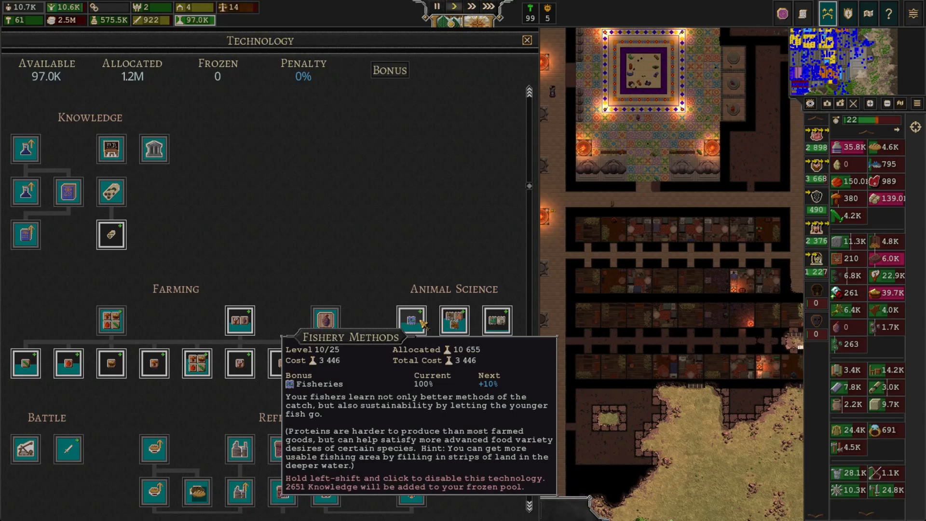
{"action": "left_click", "coordinate": [526, 40]}
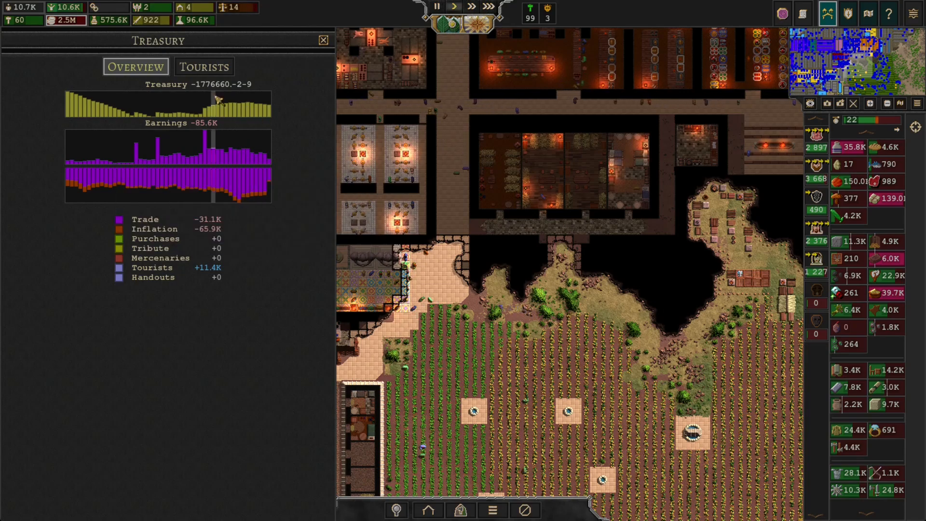
Bring up the Treasury window to review the city's negative earnings
{"action": "left_click", "coordinate": [322, 40]}
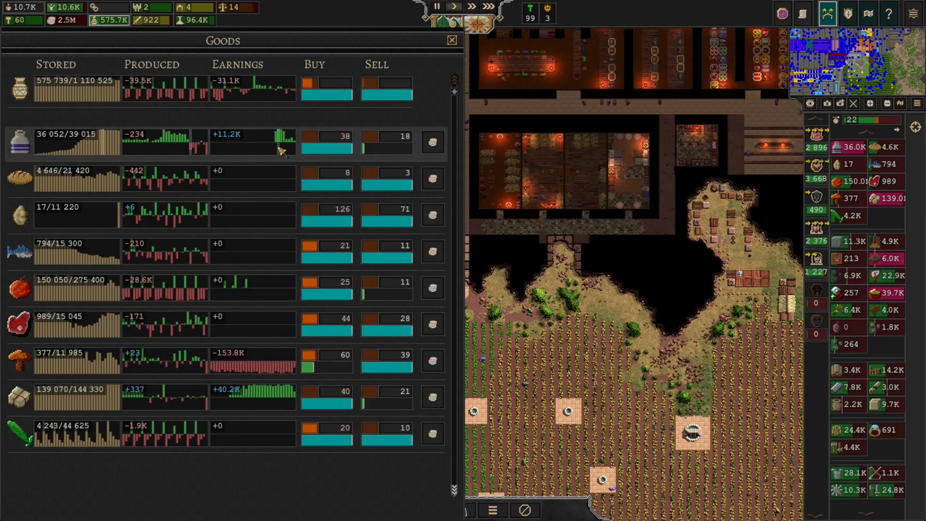
{"action": "mouse_move", "coordinate": [266, 142]}
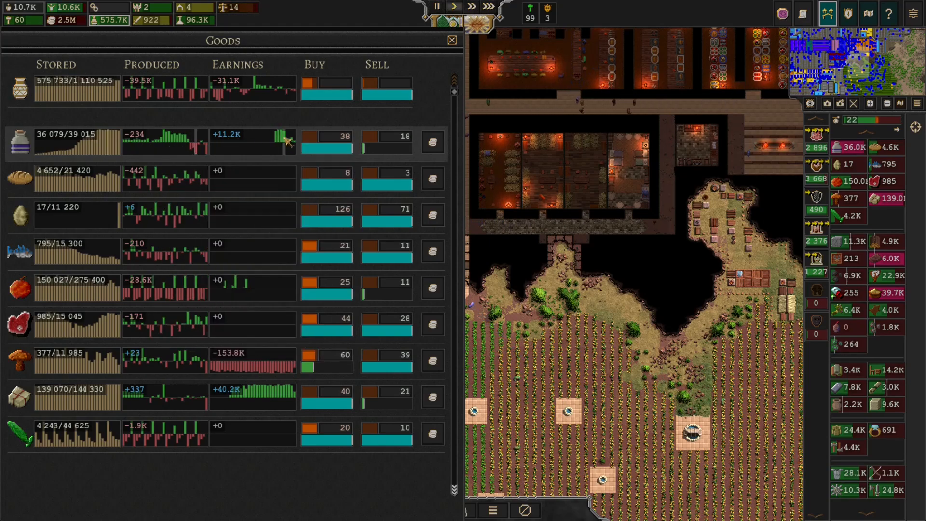
{"action": "mouse_move", "coordinate": [289, 142]}
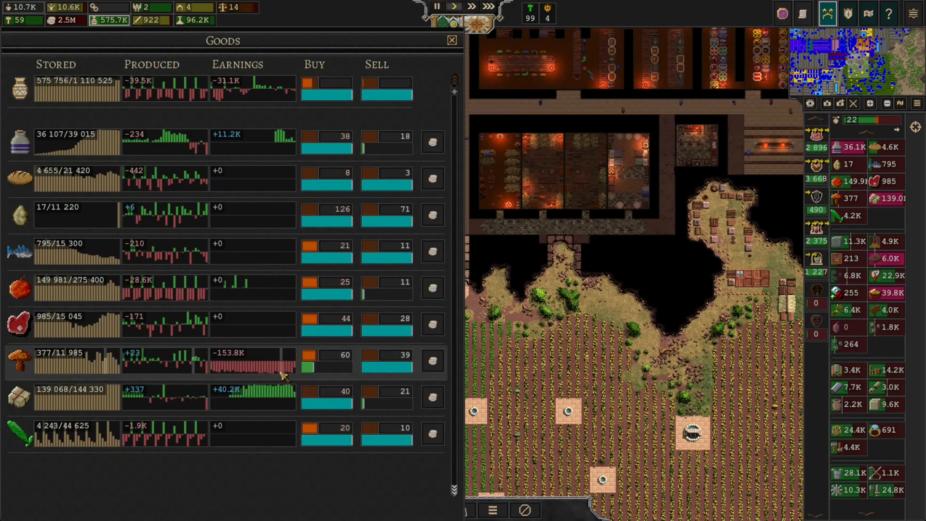
{"action": "mouse_move", "coordinate": [284, 369]}
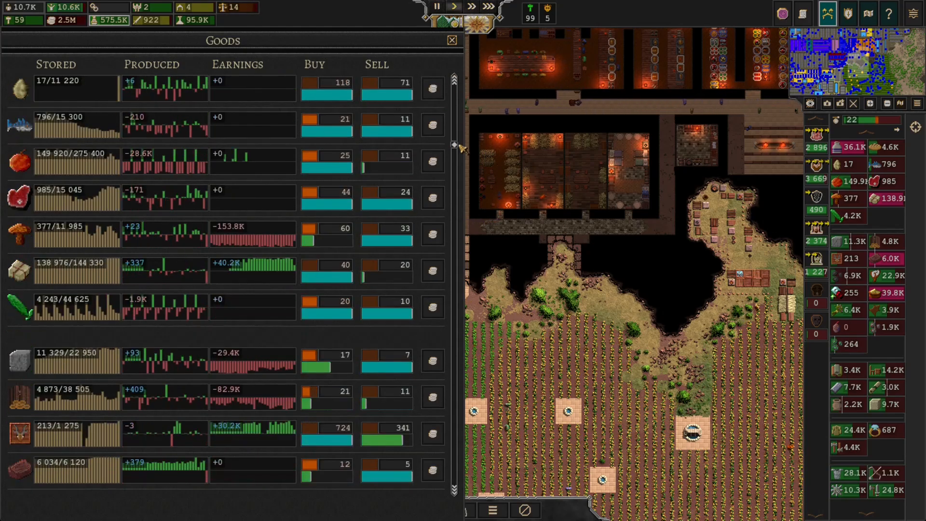
Scroll the goods list down to the armour and weapons entries
{"action": "scroll", "scroll_direction": "down", "scroll_amount": 3}
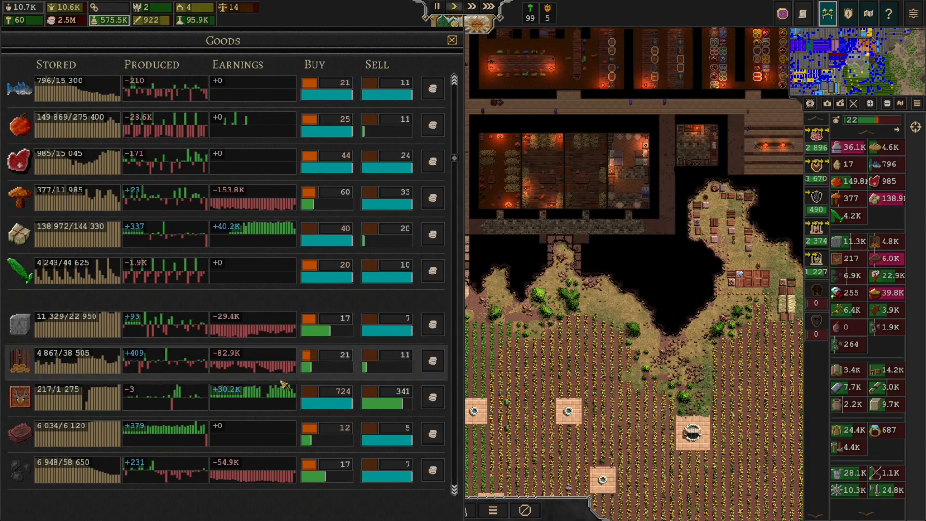
{"action": "mouse_move", "coordinate": [290, 378]}
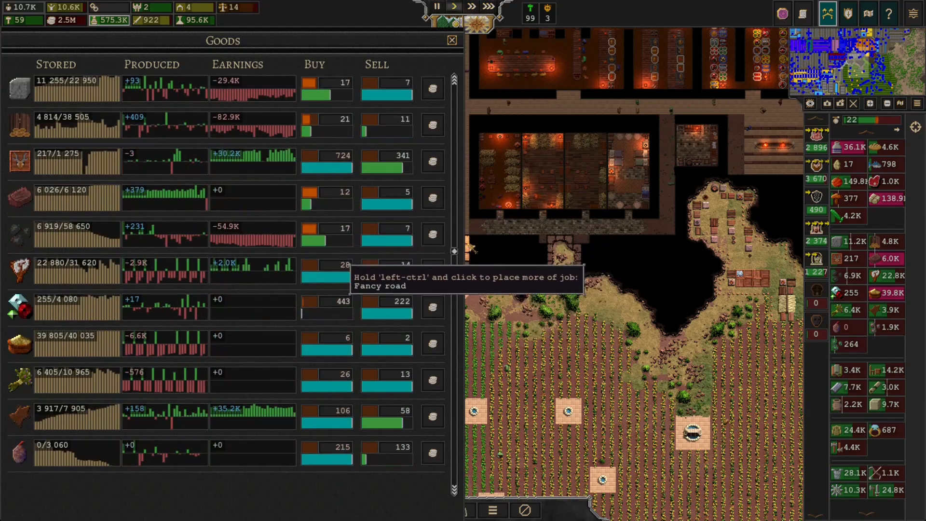
{"action": "scroll", "scroll_direction": "down", "scroll_amount": 3}
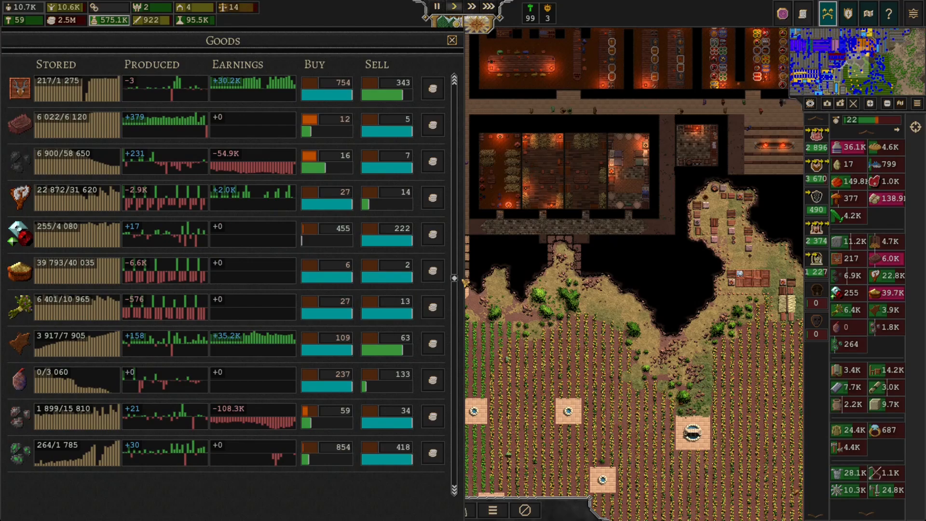
{"action": "scroll", "scroll_direction": "down", "scroll_amount": 3}
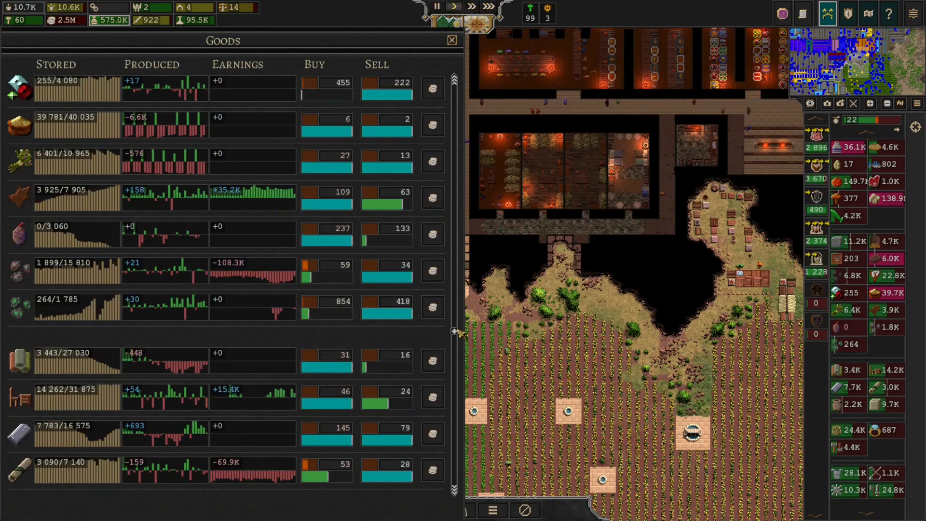
{"action": "scroll", "scroll_direction": "down", "scroll_amount": 3}
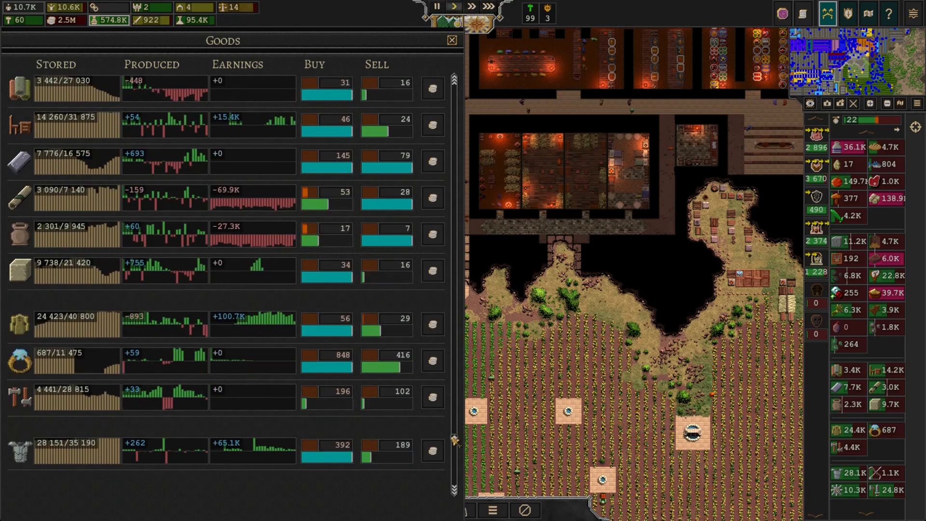
{"action": "scroll", "scroll_direction": "down", "scroll_amount": 3}
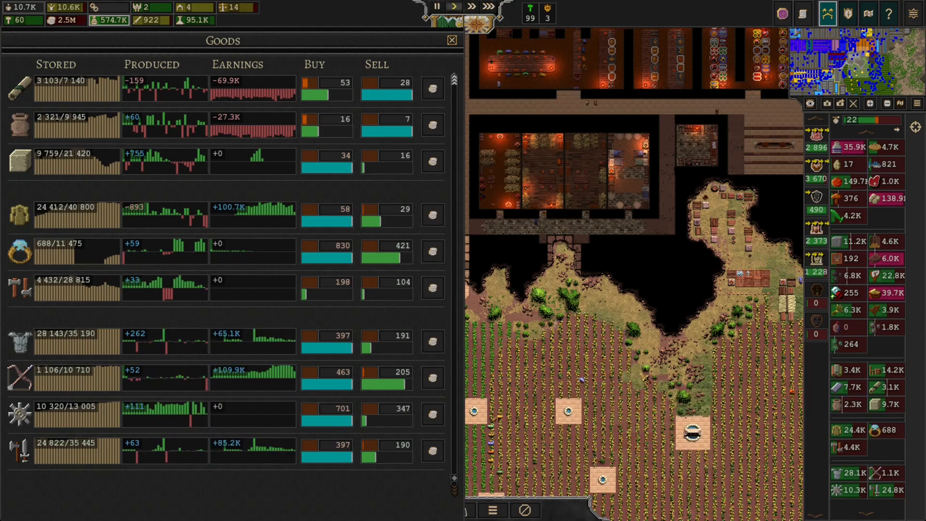
{"action": "left_click", "coordinate": [450, 40]}
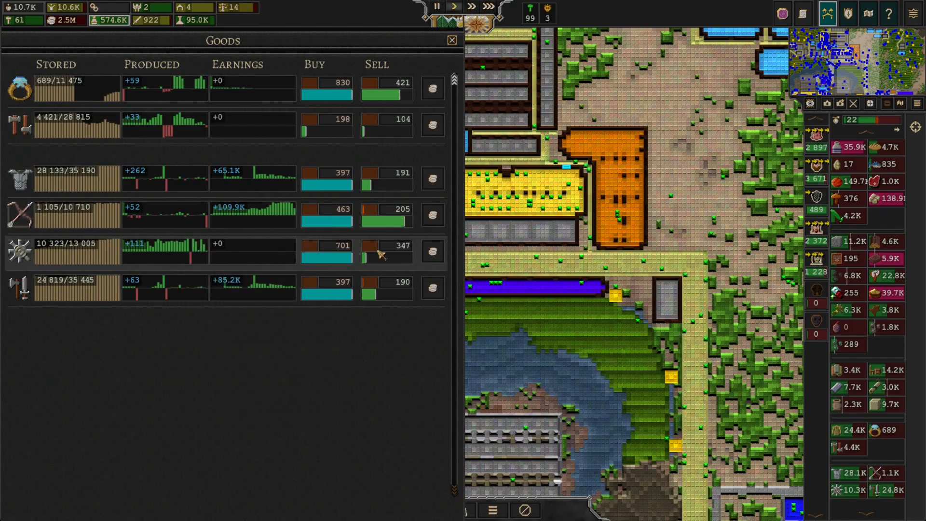
{"action": "mouse_move", "coordinate": [896, 472]}
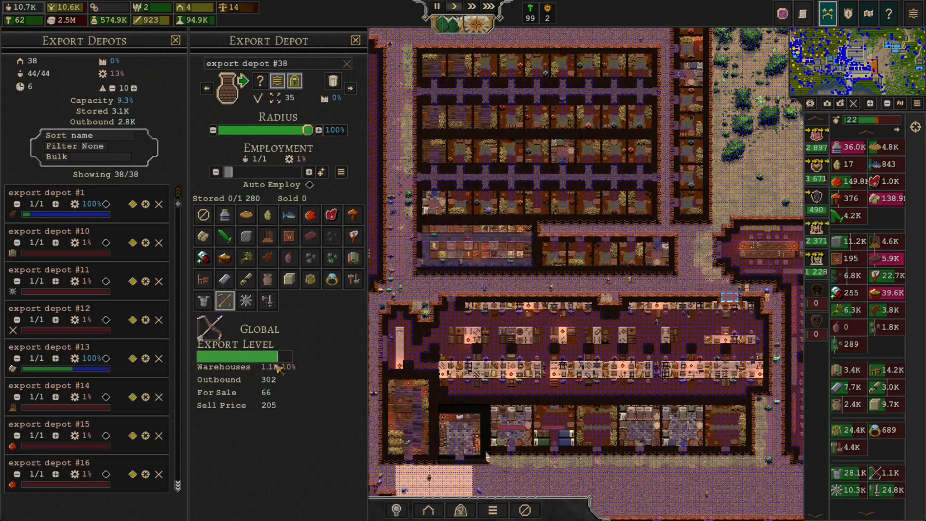
{"action": "mouse_move", "coordinate": [244, 357]}
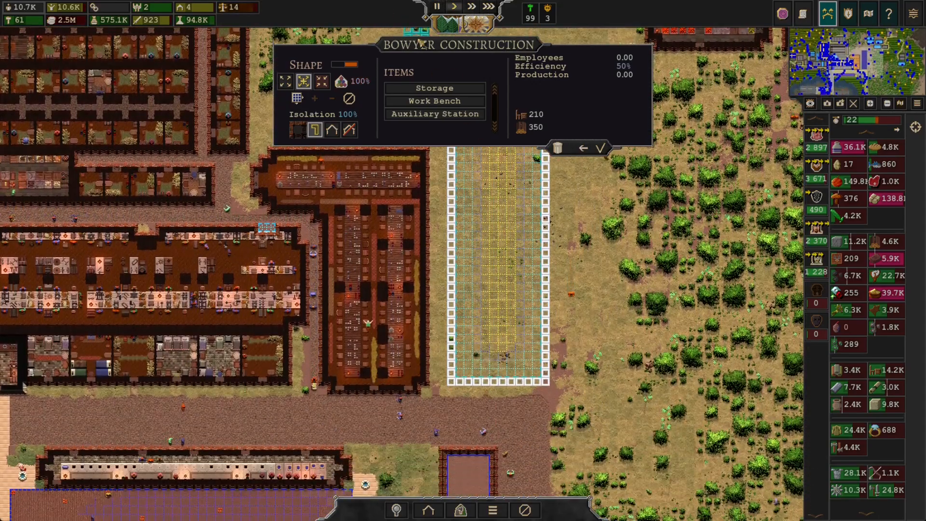
Place rows of work benches inside the new bowyer workshop on the grassland
{"action": "left_click", "coordinate": [434, 100]}
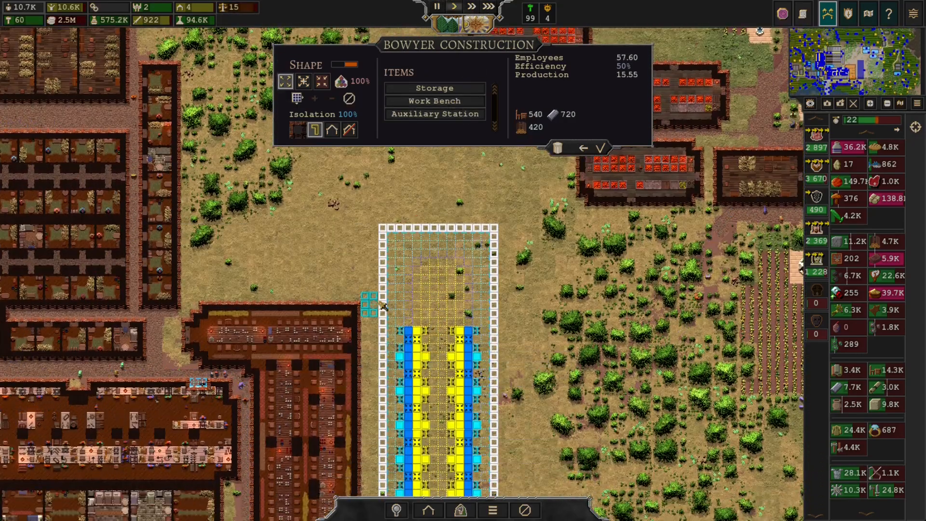
{"action": "mouse_move", "coordinate": [386, 224]}
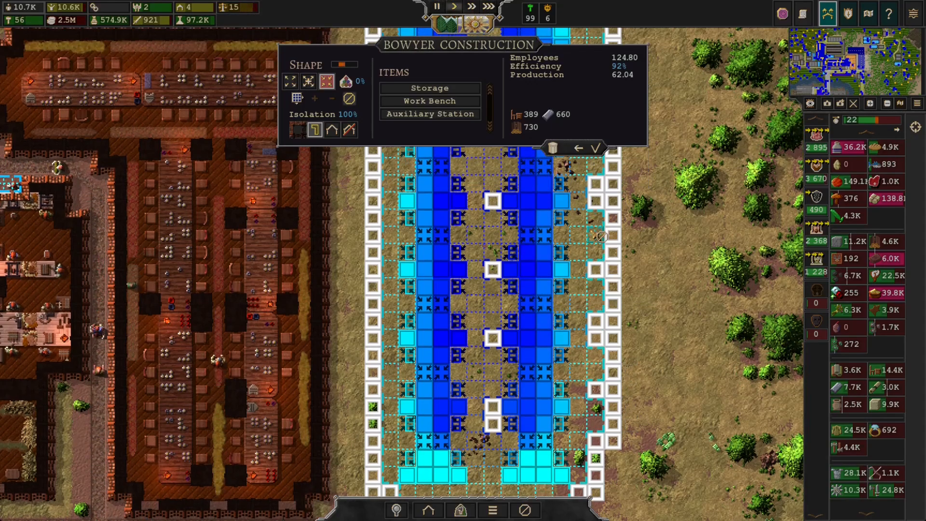
Extend the bowyer room and fill it with benches and auxiliary stations to 100% efficiency
{"action": "scroll", "scroll_direction": "down", "scroll_amount": 3}
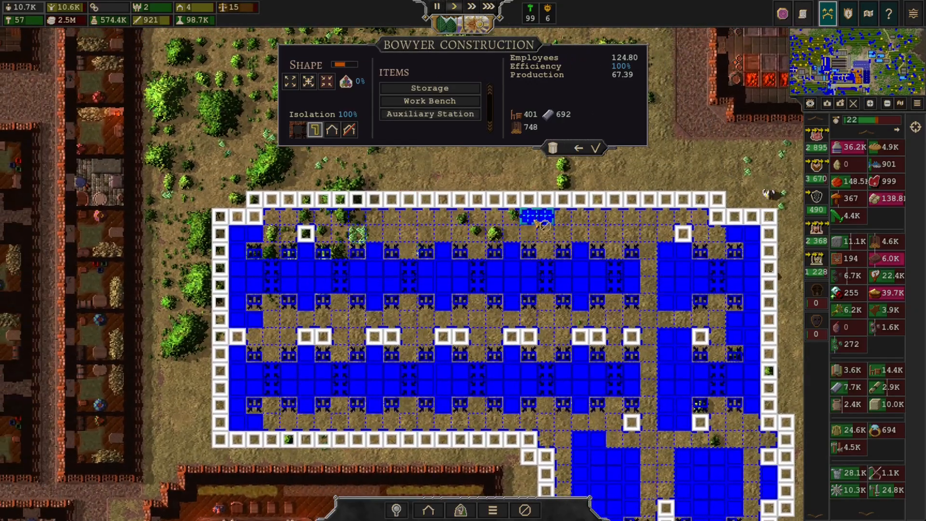
{"action": "left_click", "coordinate": [429, 87]}
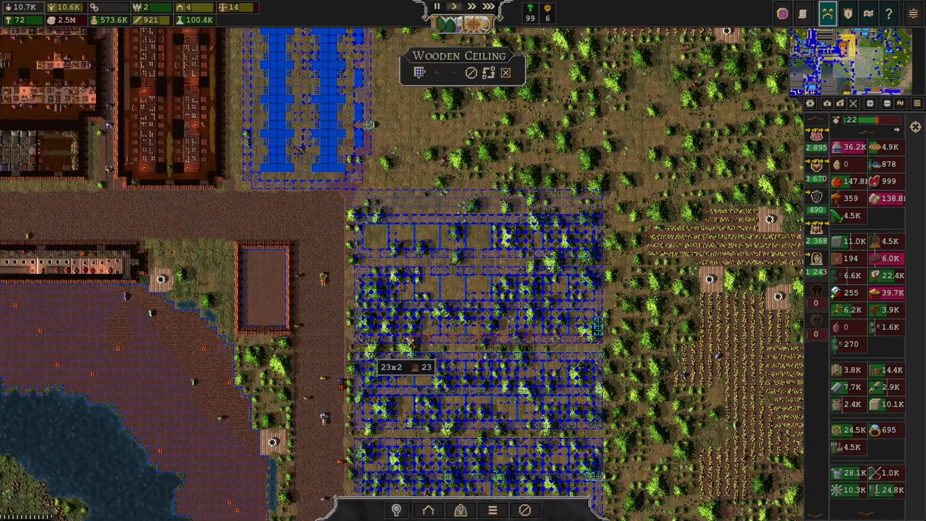
Drag wooden ceiling rectangles over the area below the road
{"action": "scroll", "scroll_direction": "down", "scroll_amount": 3}
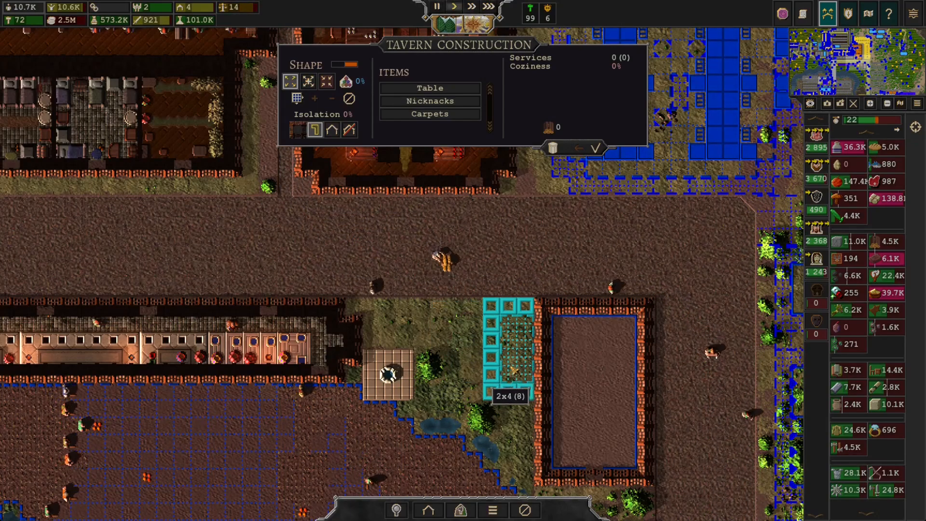
{"action": "left_click", "coordinate": [429, 87]}
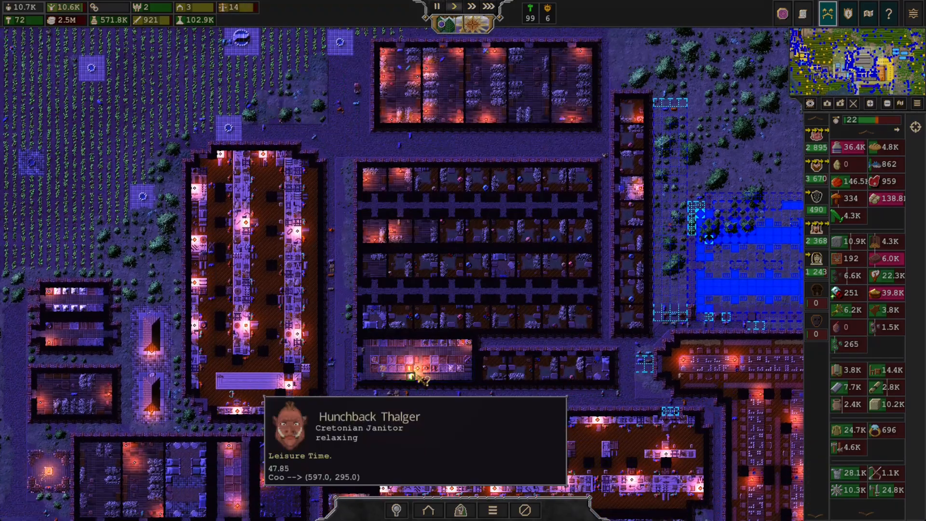
{"action": "left_click", "coordinate": [416, 361]}
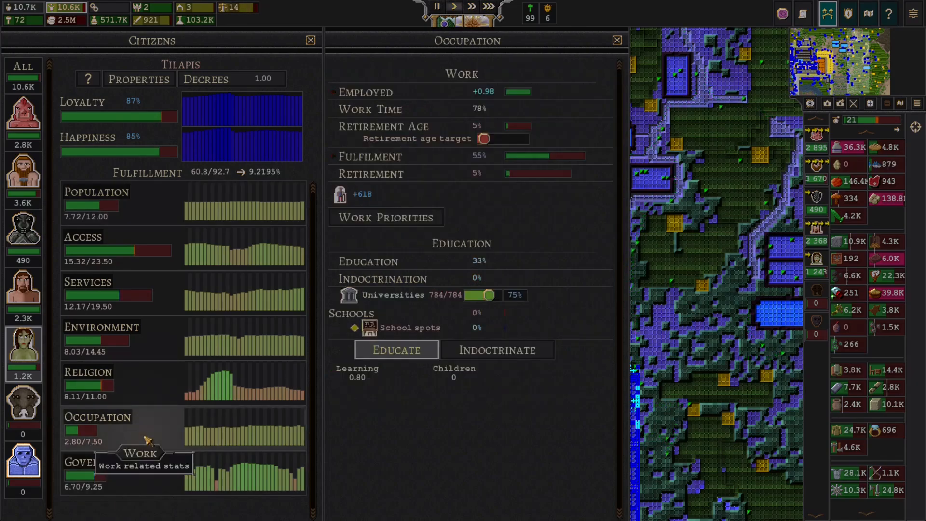
{"action": "mouse_move", "coordinate": [162, 350]}
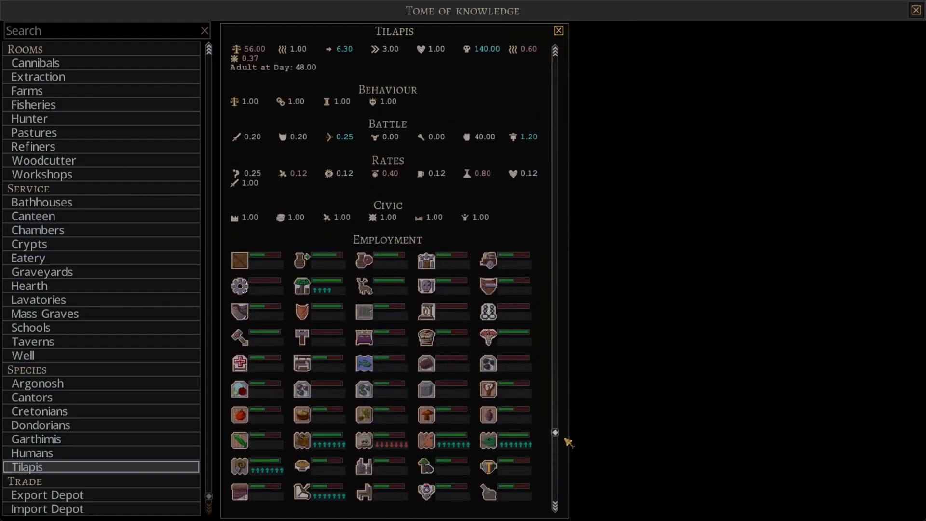
Review Tilapis occupation stats and Tome of Knowledge entry, then switch to the overlay map
{"action": "scroll", "scroll_direction": "down", "scroll_amount": 3}
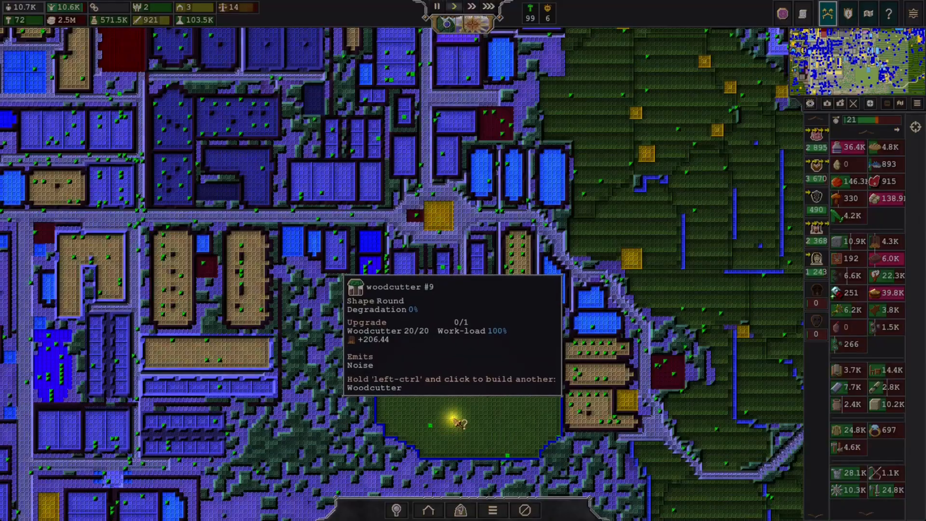
View woodcutter #9 with its 20 workers, then bring up the Tilapis population panel
{"action": "left_click", "coordinate": [461, 419]}
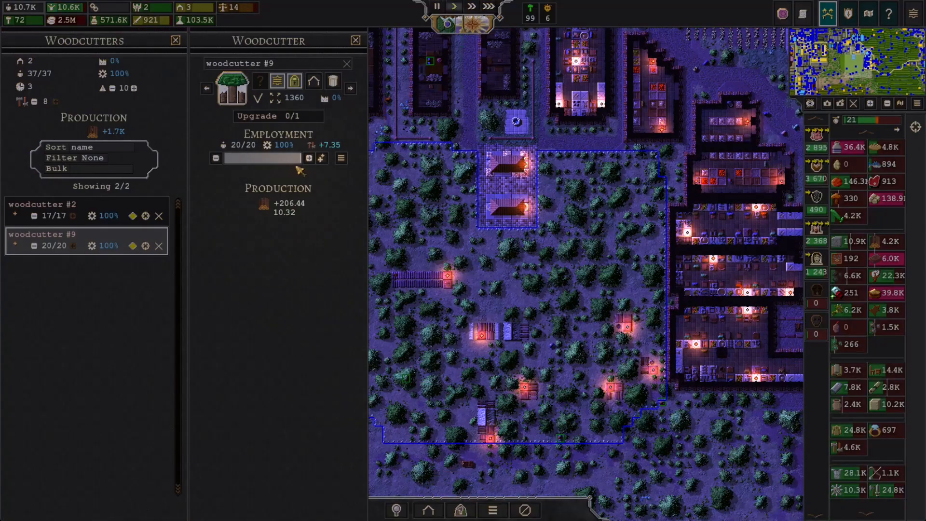
{"action": "left_click", "coordinate": [355, 40]}
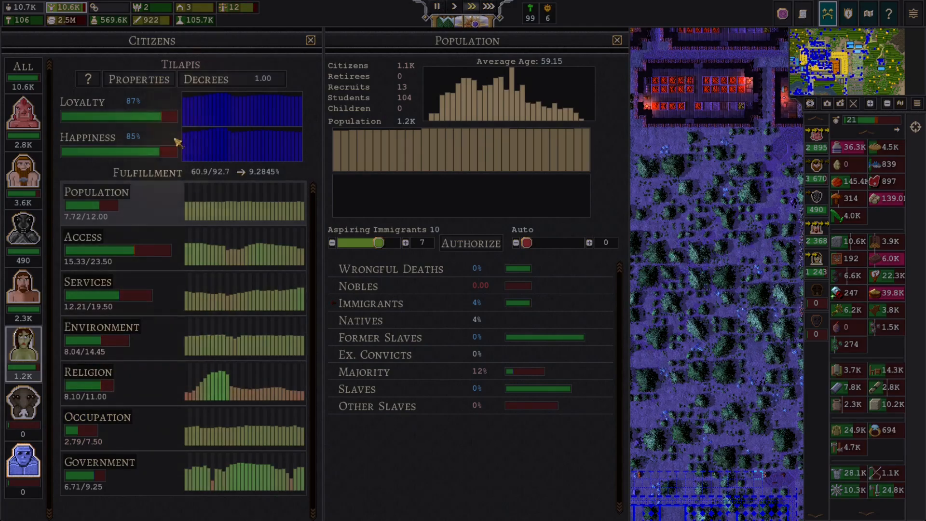
Inspect the Tilapis services and access breakdowns, then check their religion needs
{"action": "left_click", "coordinate": [82, 237]}
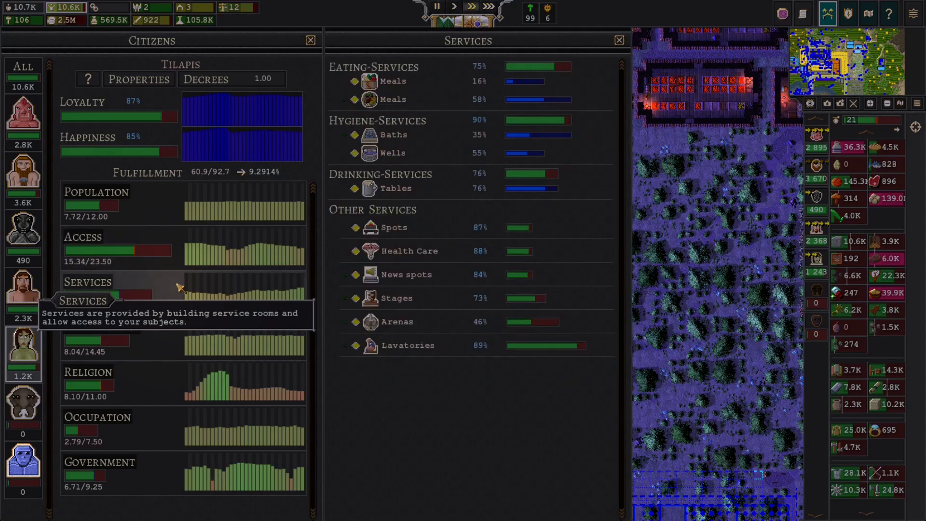
{"action": "left_click", "coordinate": [84, 237]}
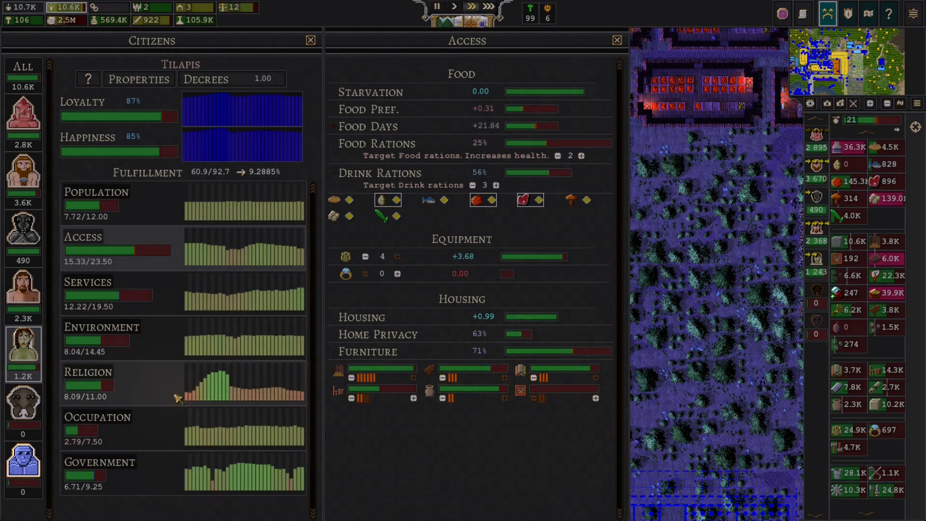
{"action": "left_click", "coordinate": [86, 281]}
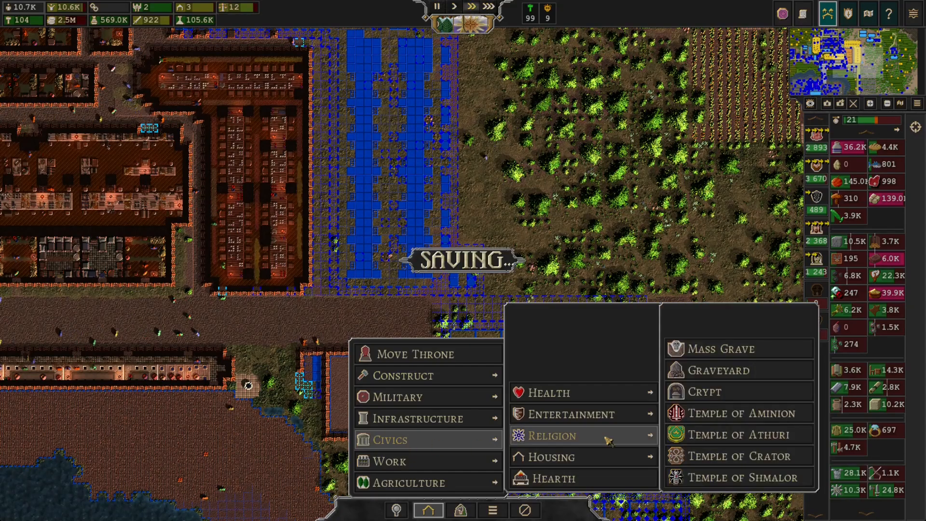
Paint the bathhouse room and fill it with bath basins and benches
{"action": "left_click", "coordinate": [547, 392]}
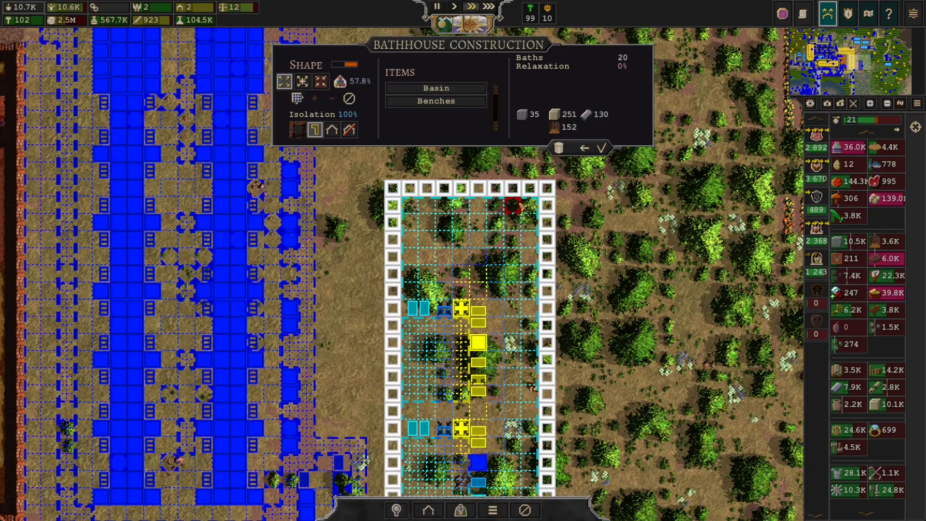
{"action": "left_click", "coordinate": [436, 88]}
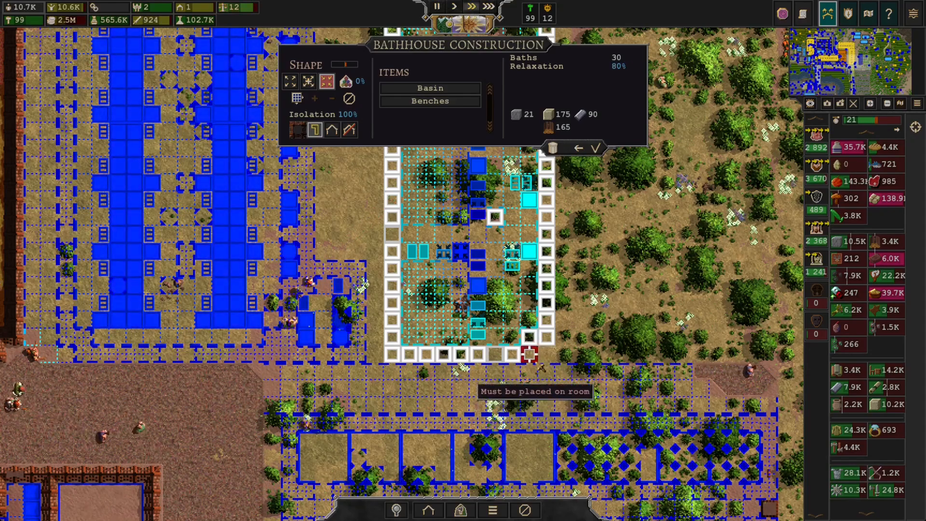
{"action": "left_click", "coordinate": [430, 101]}
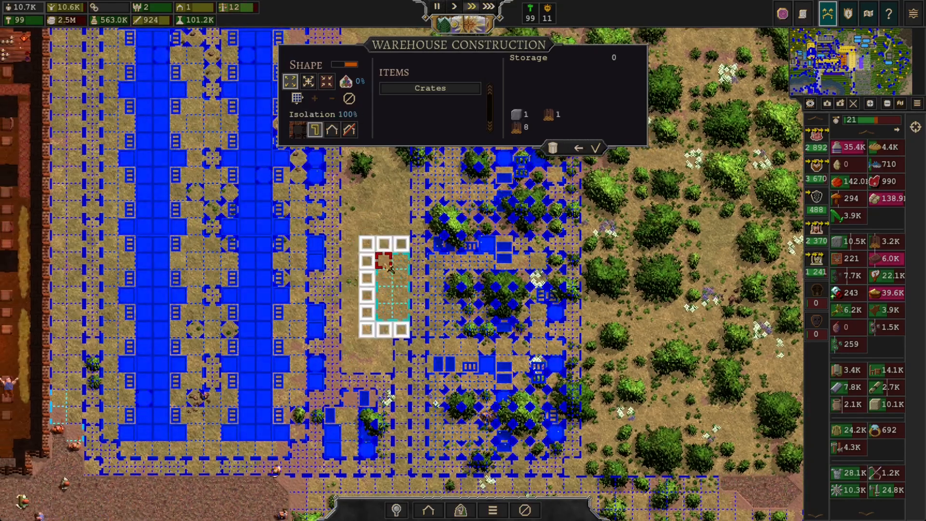
Mark out a small crate warehouse room just west of the bathhouse
{"action": "left_click", "coordinate": [325, 81]}
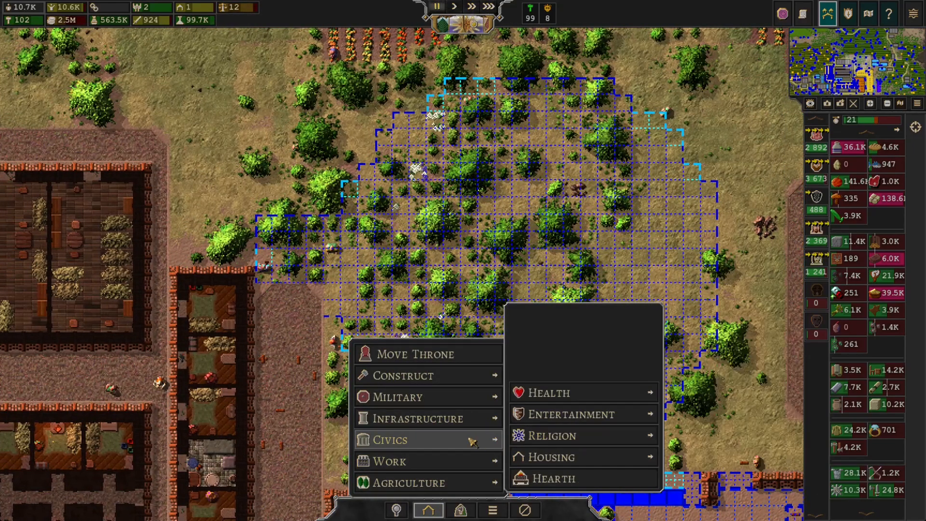
Choose the Stage entertainment building and paint it in the grove's center
{"action": "left_click", "coordinate": [570, 413]}
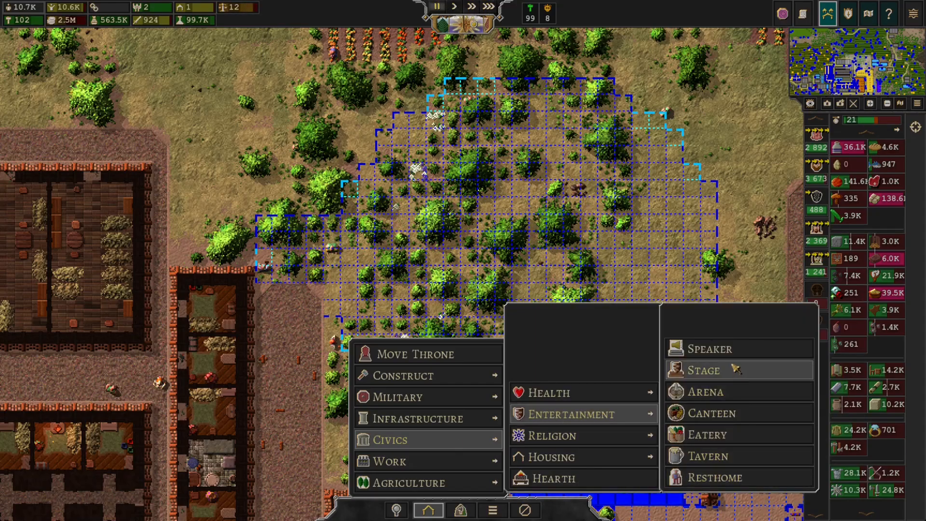
{"action": "left_click", "coordinate": [705, 370]}
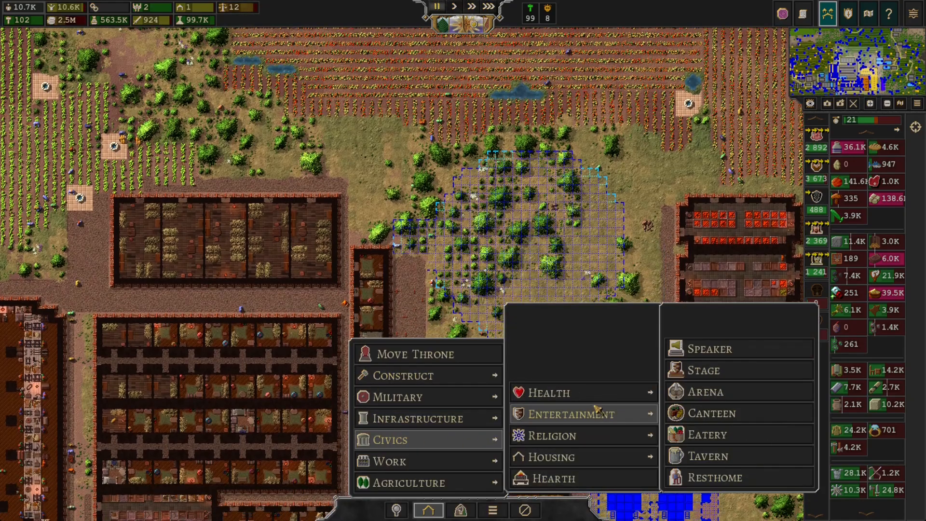
{"action": "left_click", "coordinate": [706, 370]}
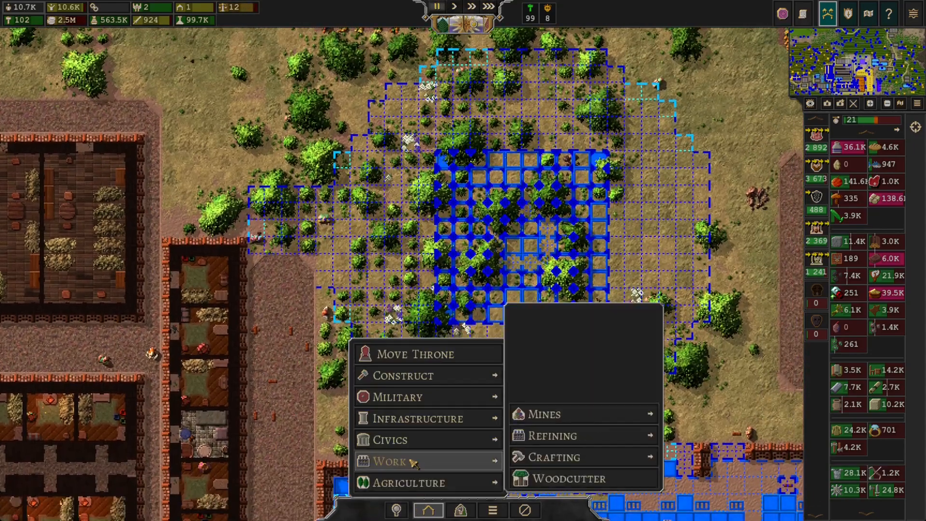
{"action": "left_click", "coordinate": [403, 376]}
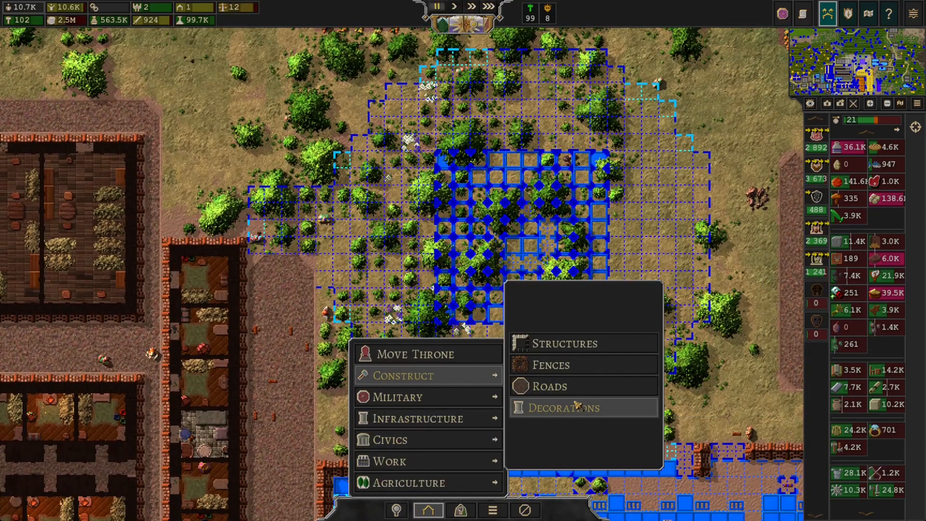
{"action": "left_click", "coordinate": [561, 407]}
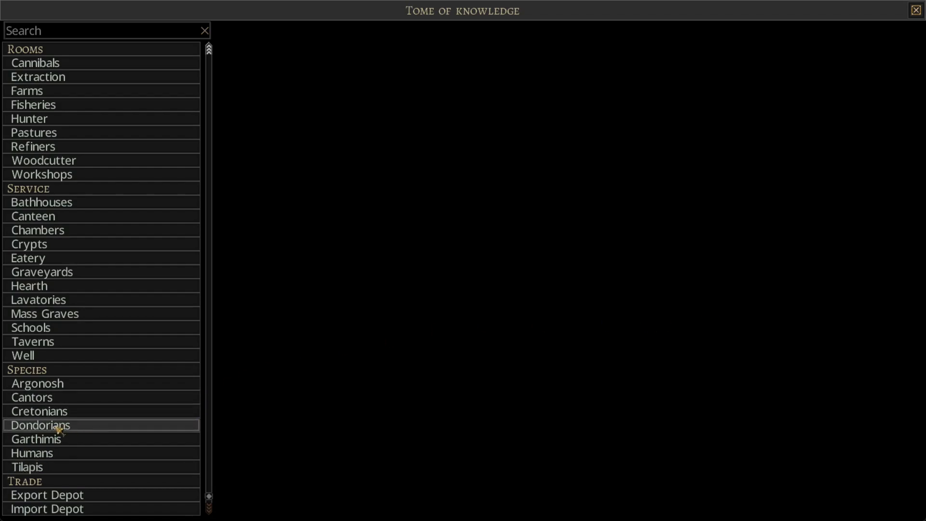
{"action": "left_click", "coordinate": [39, 411]}
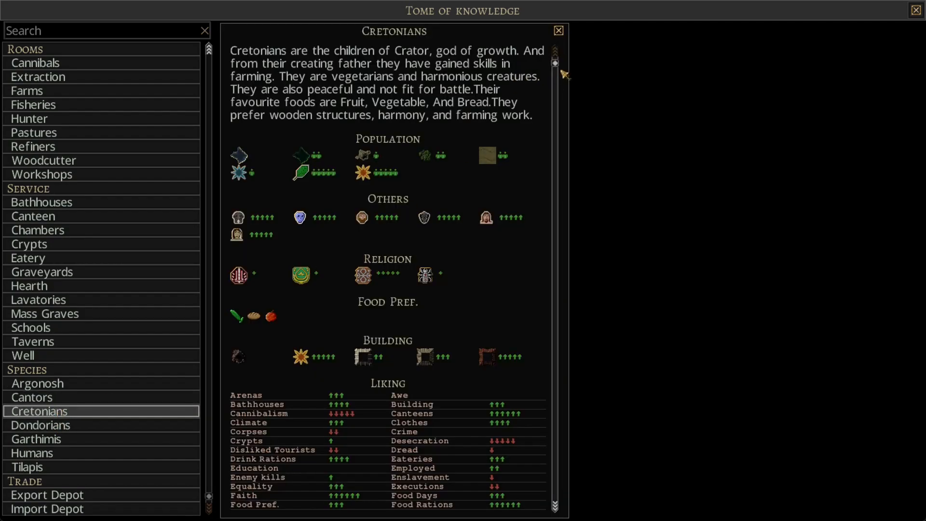
{"action": "scroll", "scroll_direction": "down", "scroll_amount": 3}
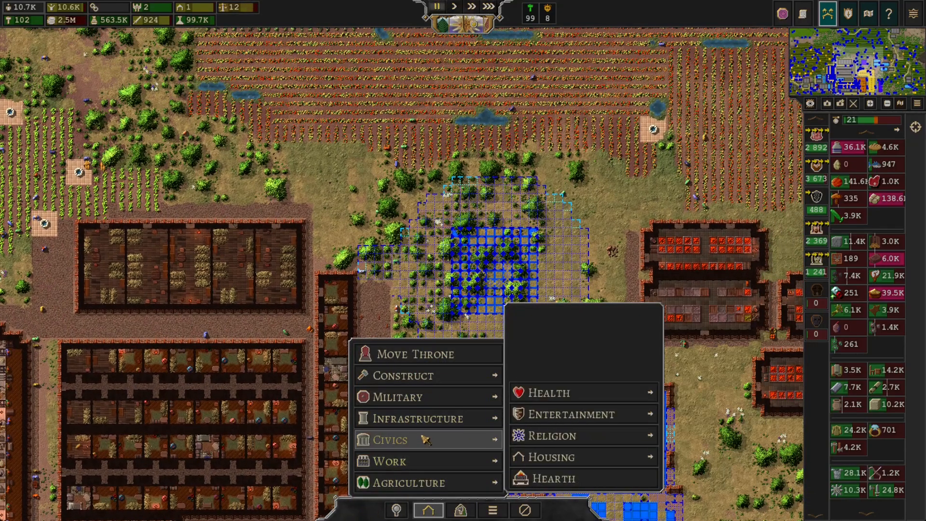
Select Trees under Construct > Decorations to paint tree tiles around the grove
{"action": "left_click", "coordinate": [404, 375]}
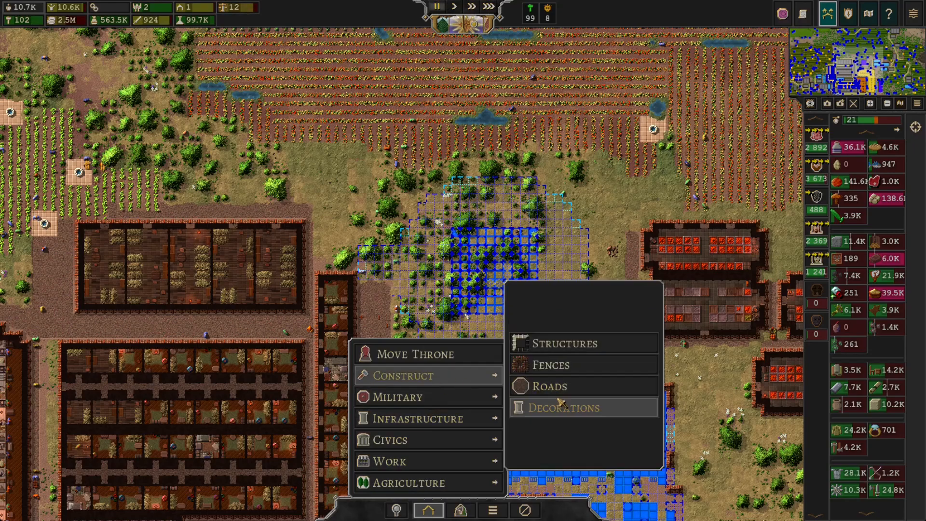
{"action": "left_click", "coordinate": [564, 408]}
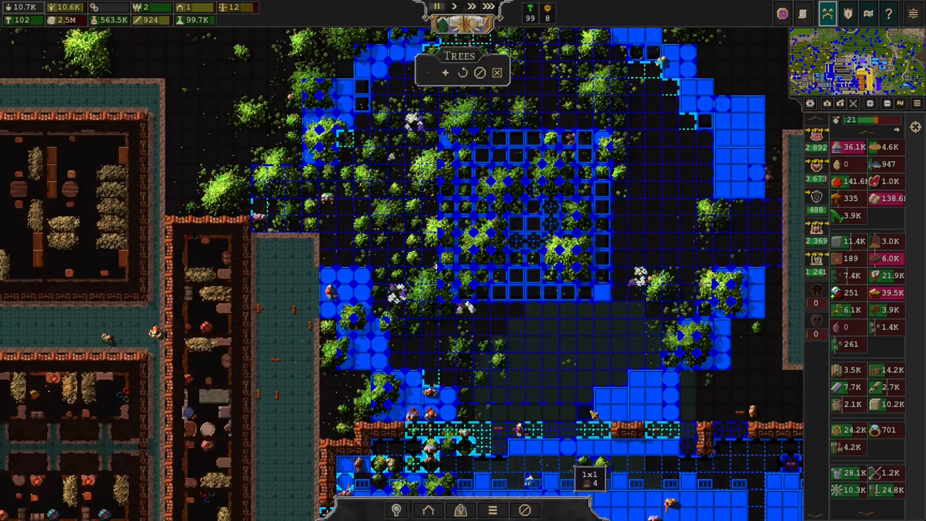
{"action": "mouse_move", "coordinate": [584, 415]}
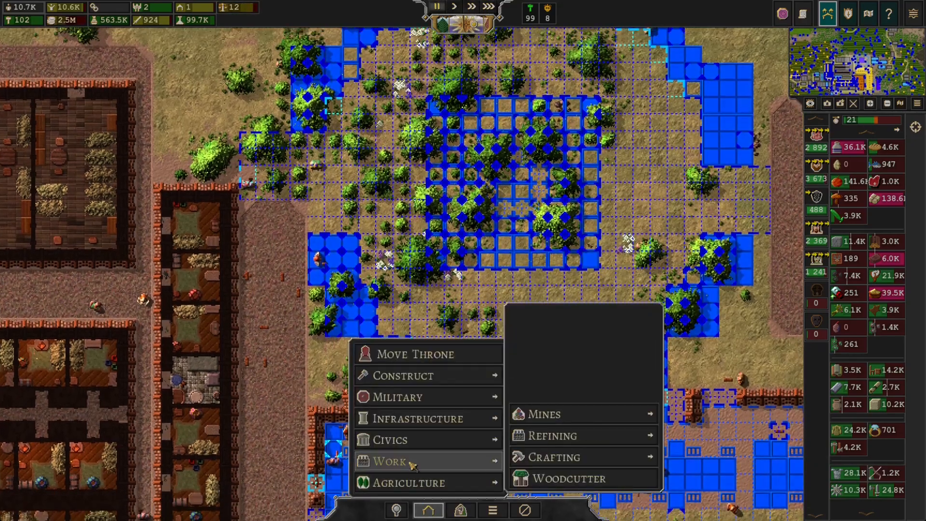
Pick the Trees tool from Work structures to plant on open ground toward the farms
{"action": "left_click", "coordinate": [404, 375]}
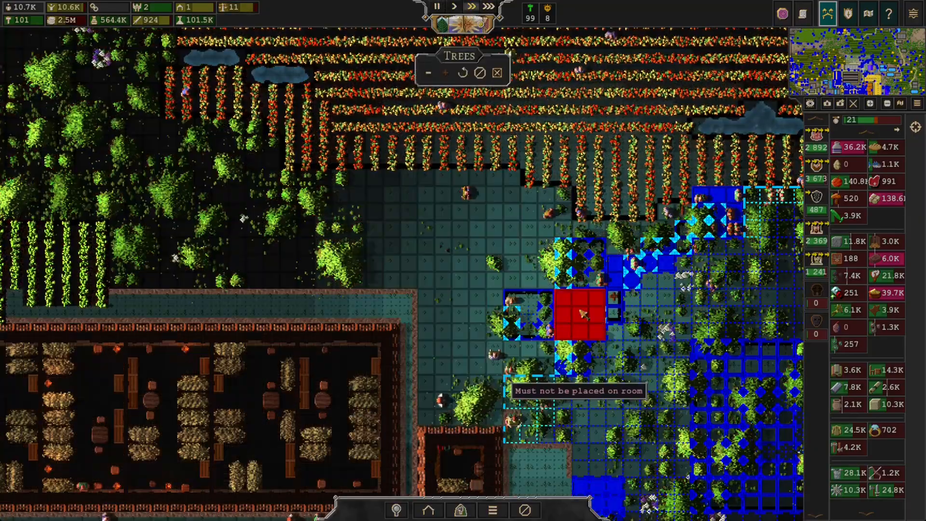
{"action": "mouse_move", "coordinate": [414, 212]}
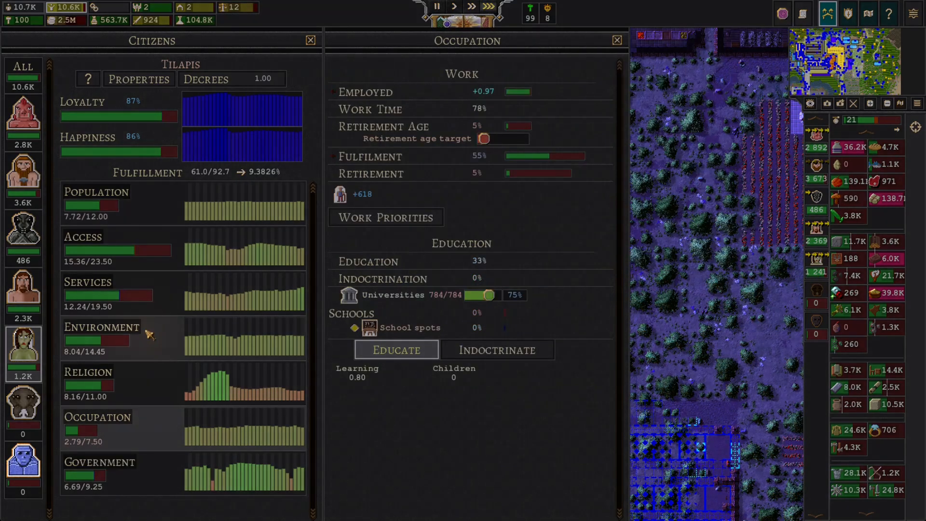
{"action": "left_click", "coordinate": [87, 281]}
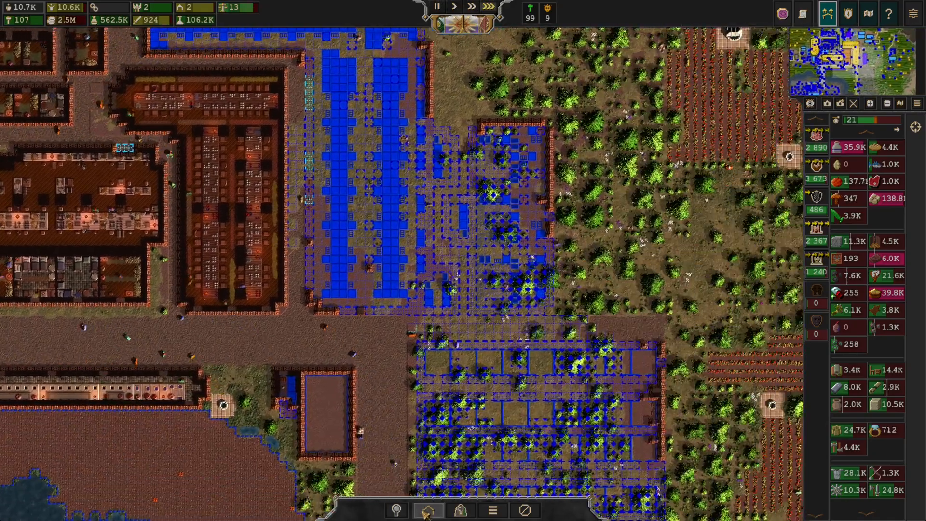
Choose Eatery and drag out its area on the grassland beside the farmland
{"action": "left_click", "coordinate": [428, 510]}
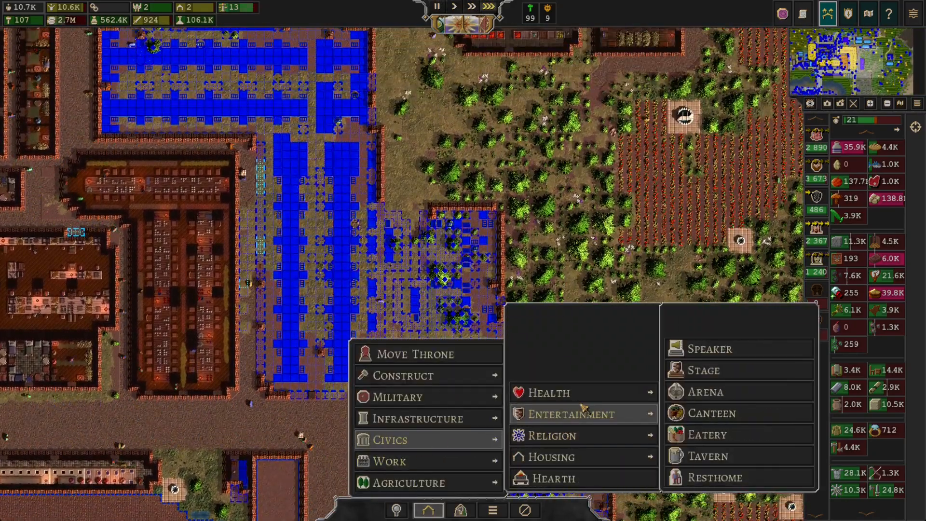
{"action": "left_click", "coordinate": [707, 434]}
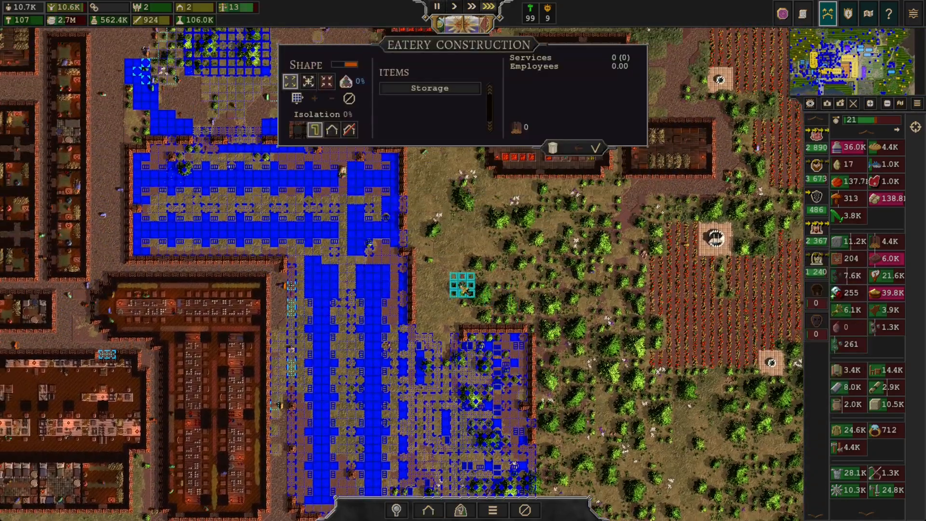
{"action": "left_click_drag", "start_coordinate": [464, 286], "coordinate": [587, 313]}
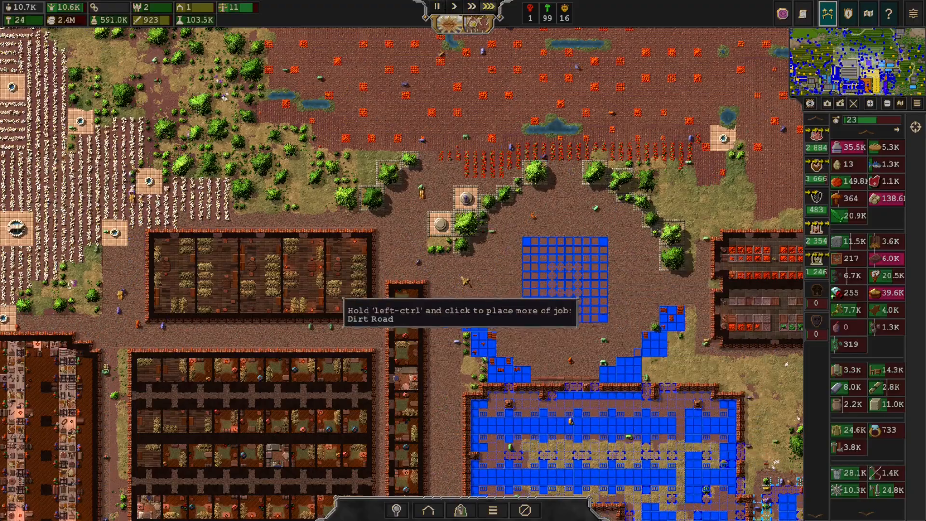
{"action": "mouse_move", "coordinate": [473, 281]}
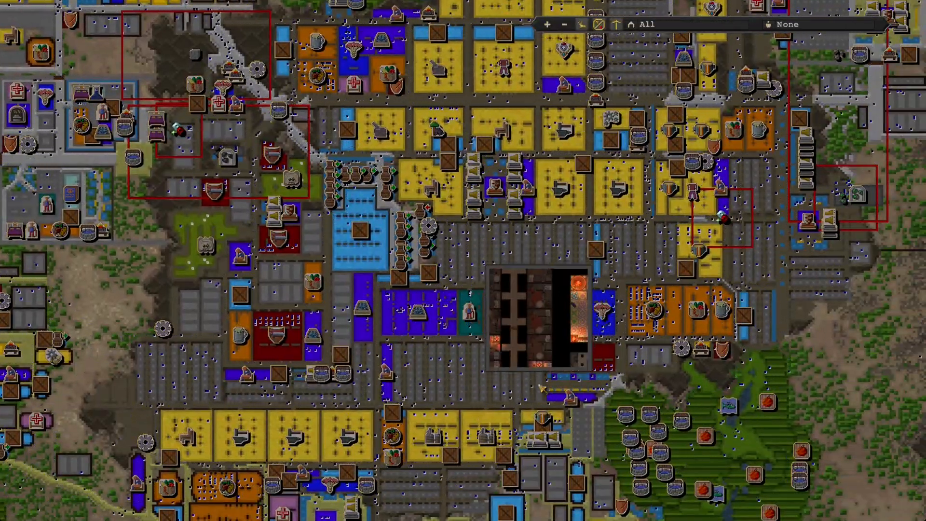
{"action": "left_click", "coordinate": [535, 390]}
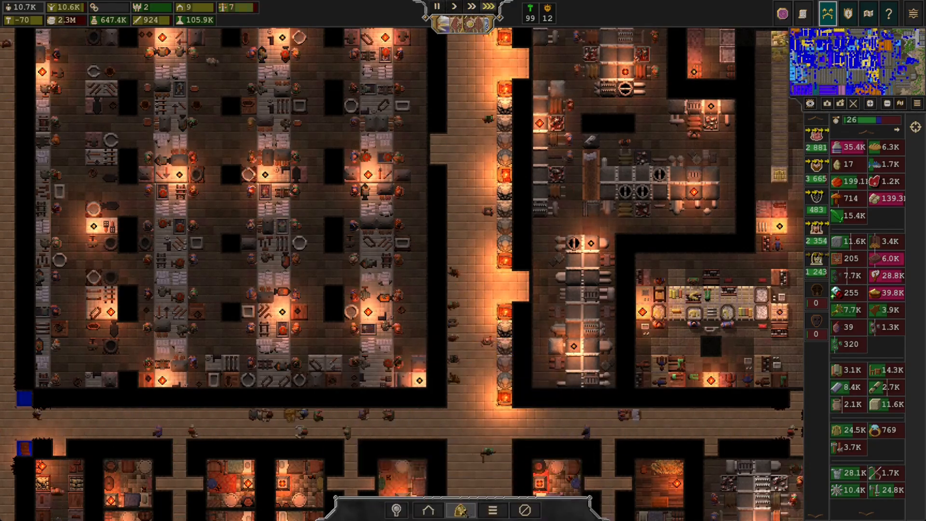
Use Delete Room to remove the narrow strip in the lit corridor
{"action": "left_click", "coordinate": [460, 509]}
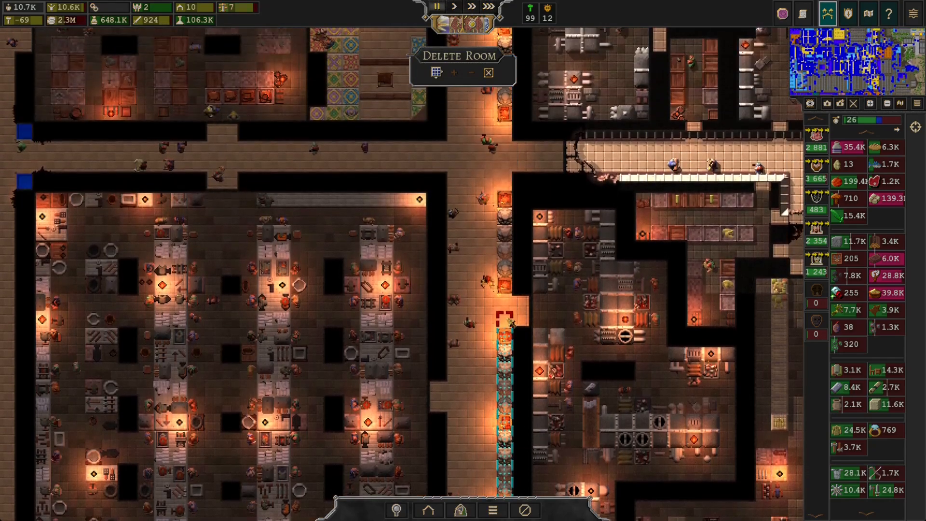
{"action": "scroll", "scroll_direction": "down", "scroll_amount": 3}
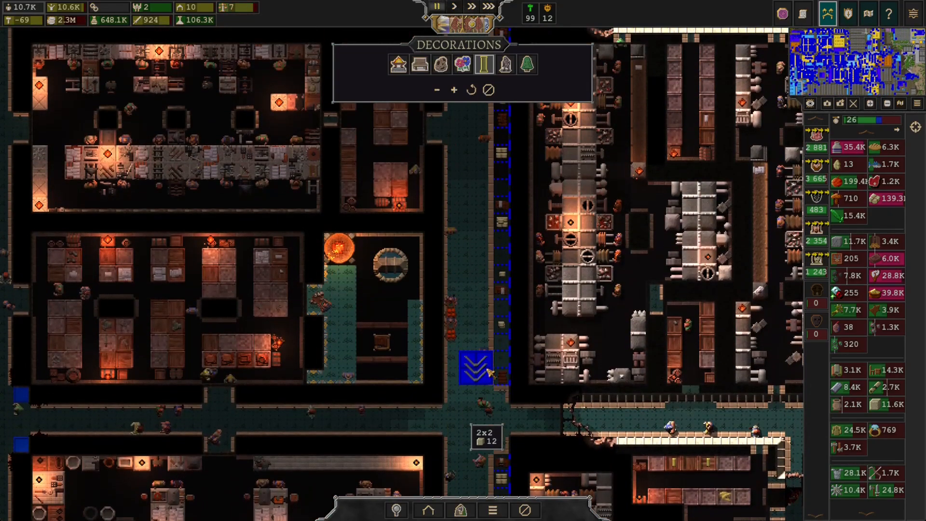
Scroll the view to another walled workshop district with a decorated main street
{"action": "scroll", "scroll_direction": "down", "scroll_amount": 3}
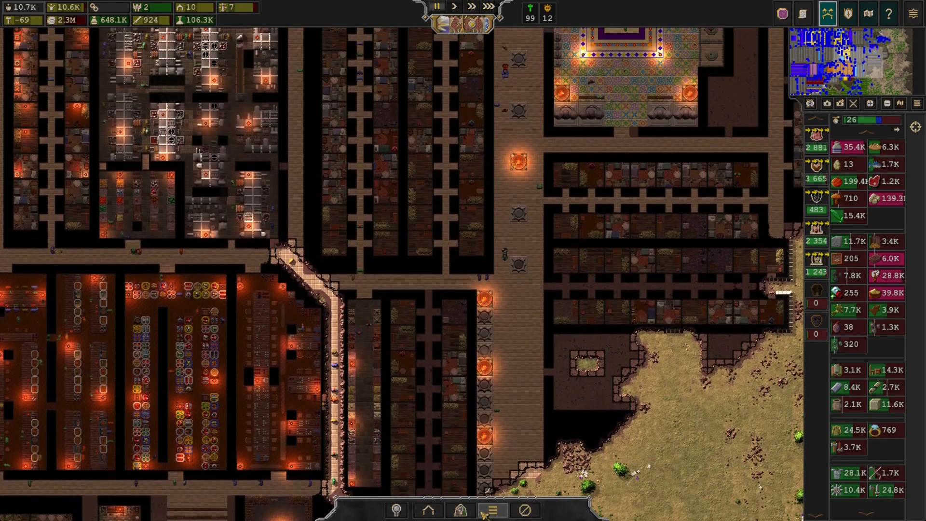
Place a column of 2x2 pillars down the teal-floored street beside the plaza
{"action": "left_click", "coordinate": [524, 509]}
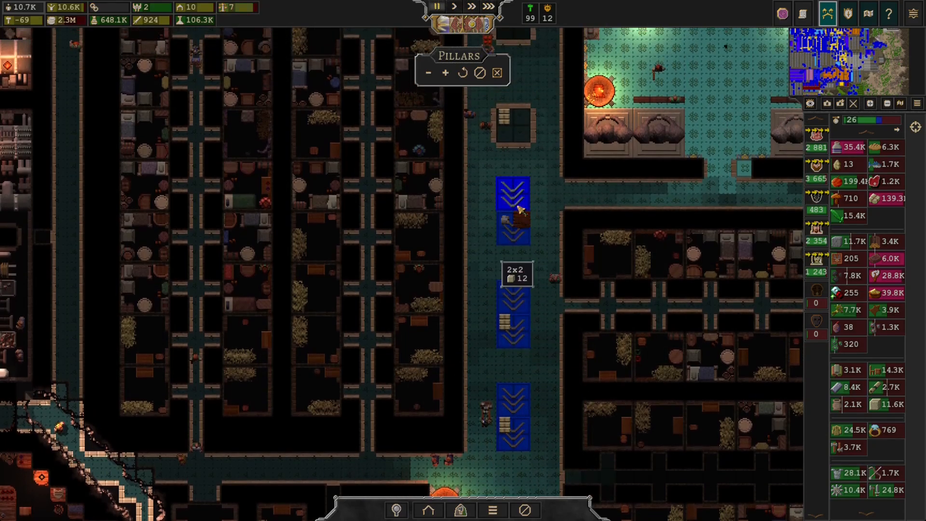
{"action": "scroll", "scroll_direction": "down", "scroll_amount": 3}
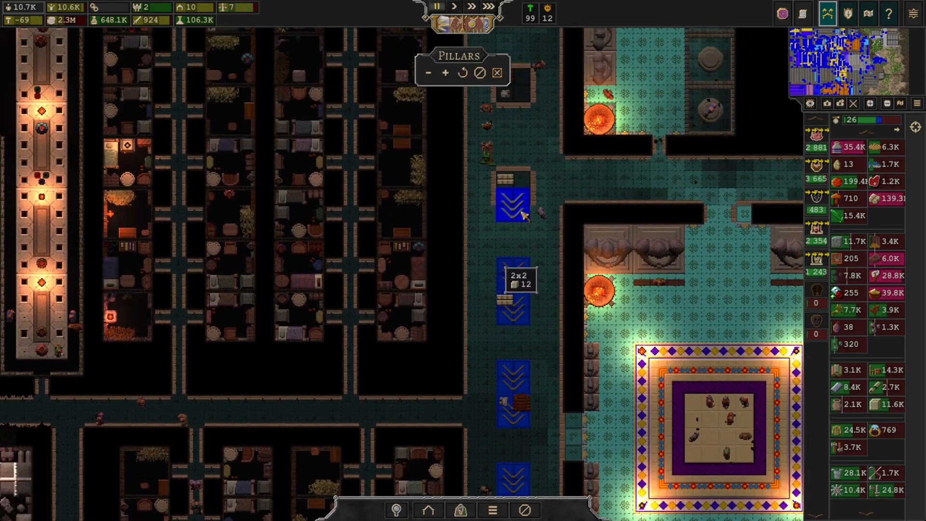
{"action": "mouse_move", "coordinate": [526, 223]}
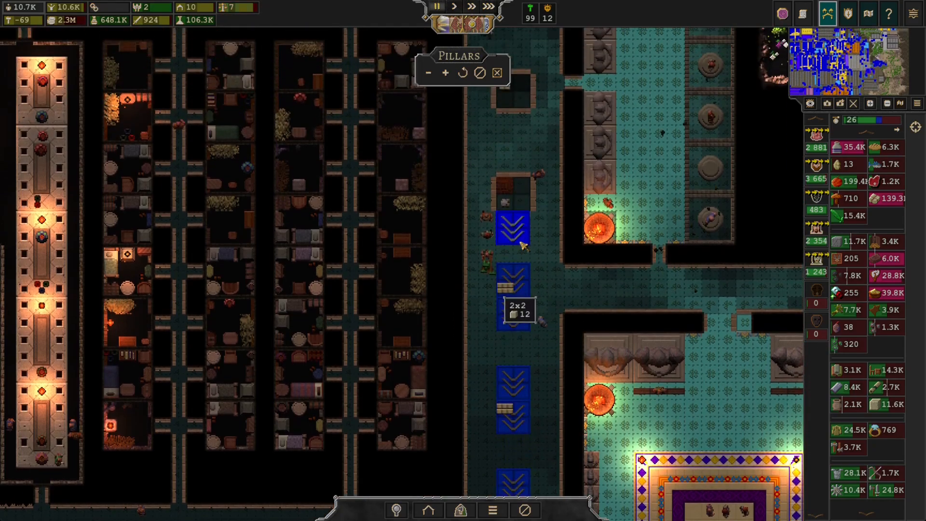
{"action": "scroll", "scroll_direction": "down", "scroll_amount": 3}
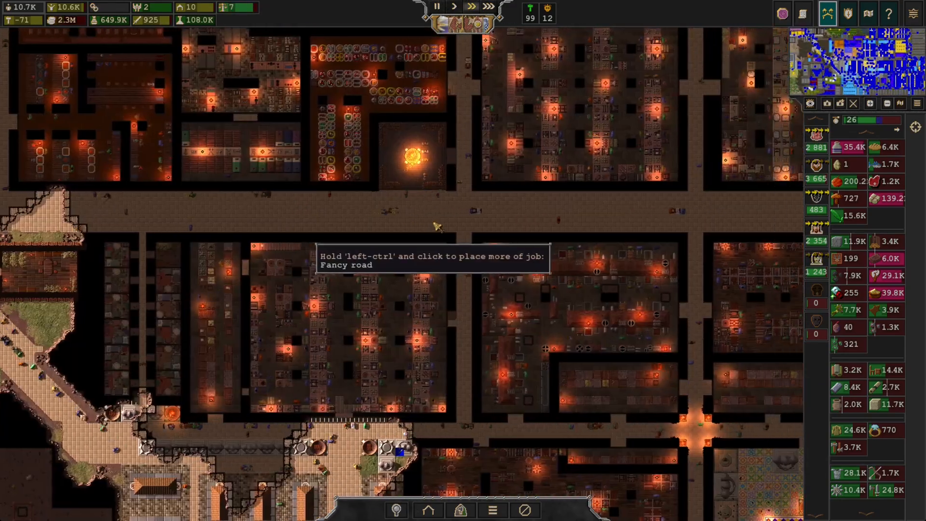
Place a 3x3 statue in the middle of the wide fancy road
{"action": "scroll", "scroll_direction": "down", "scroll_amount": 3}
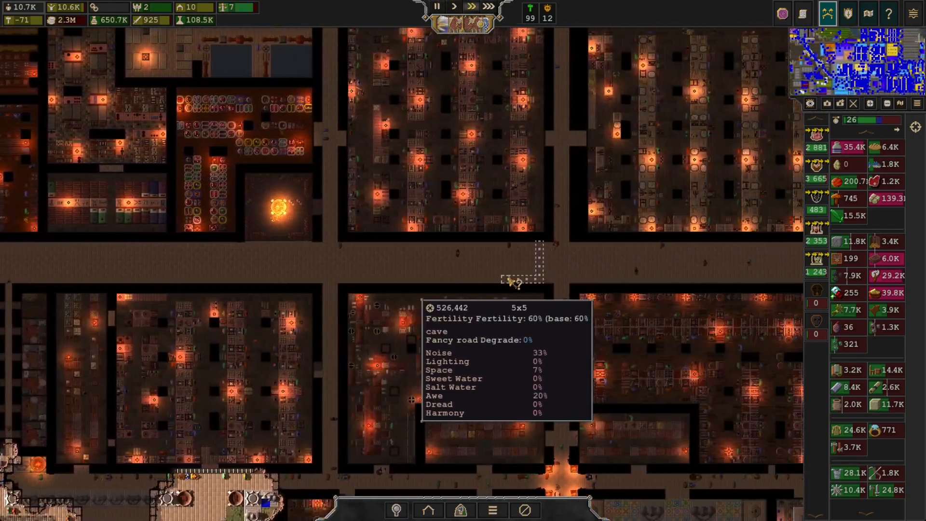
{"action": "left_click", "coordinate": [436, 360]}
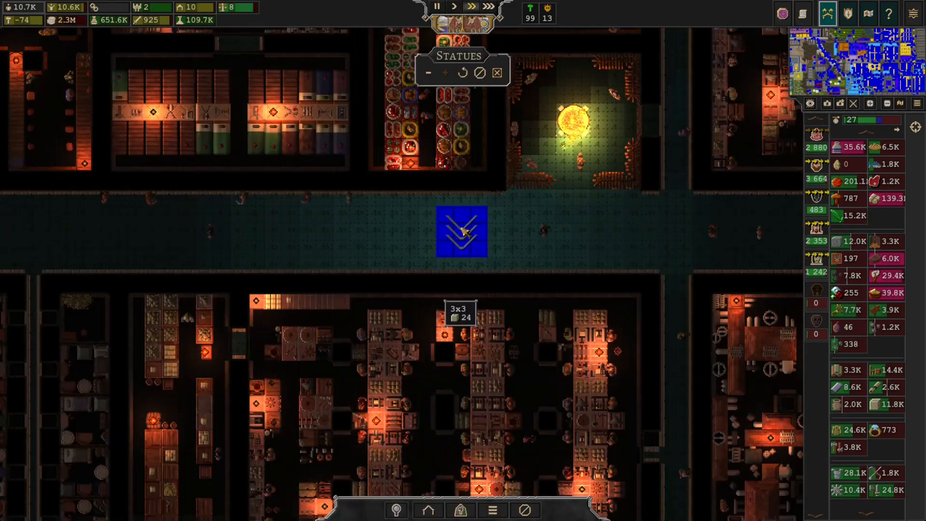
Add several more 3x3 statues at intervals along the long central road
{"action": "scroll", "scroll_direction": "down", "scroll_amount": 3}
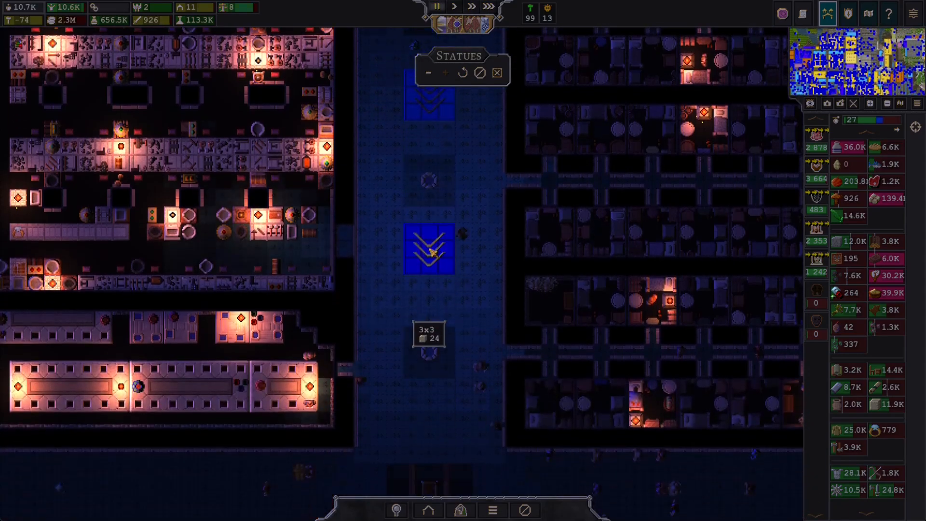
{"action": "scroll", "scroll_direction": "down", "scroll_amount": 3}
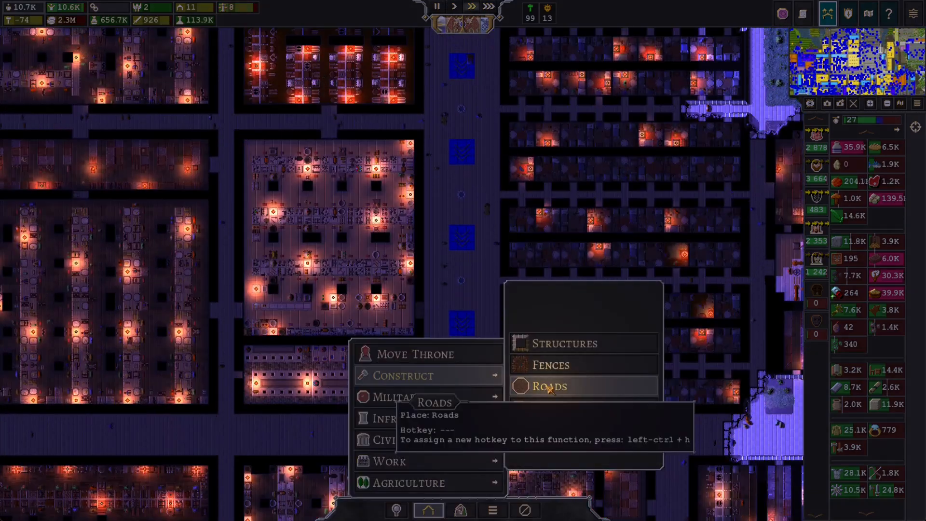
Cancel the queued road jobs on the 3x2 tiles below the statue with Delete Jobs
{"action": "left_click", "coordinate": [550, 386]}
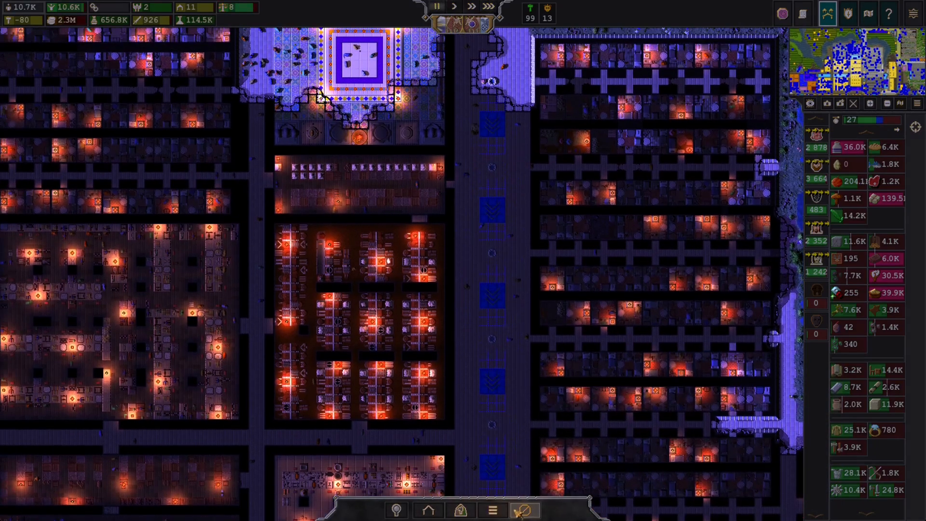
{"action": "left_click", "coordinate": [523, 510]}
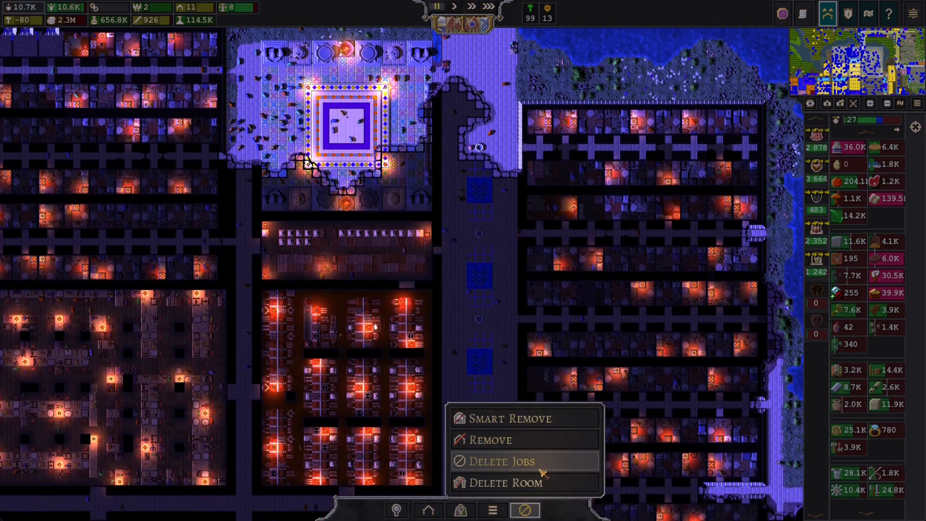
{"action": "left_click", "coordinate": [503, 461]}
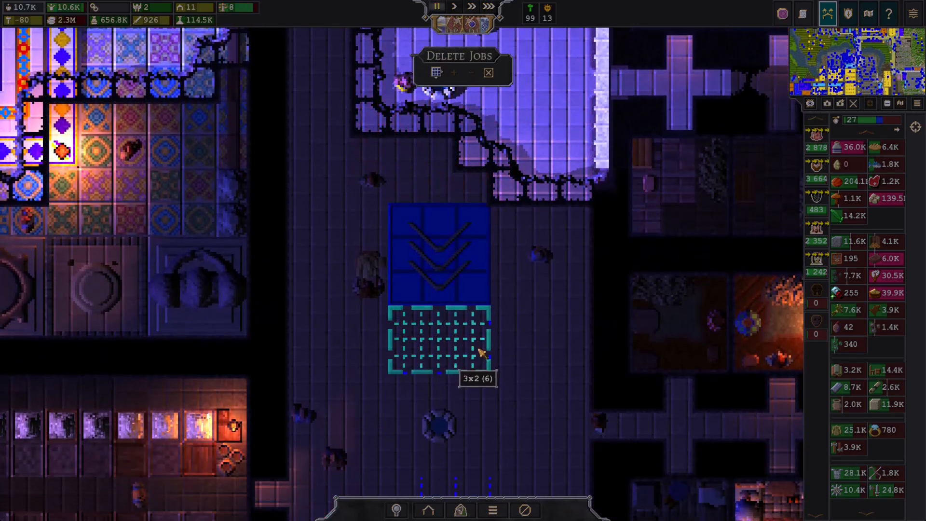
{"action": "scroll", "scroll_direction": "down", "scroll_amount": 3}
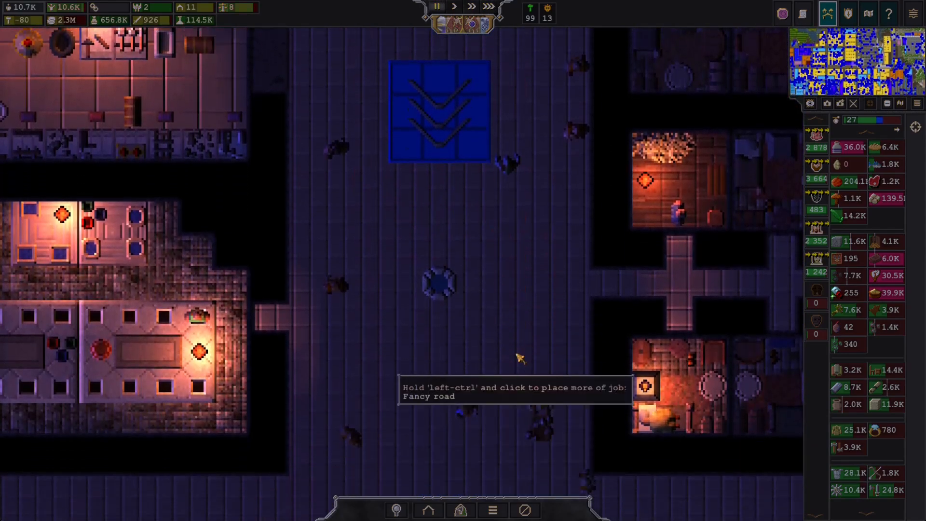
{"action": "scroll", "scroll_direction": "down", "scroll_amount": 3}
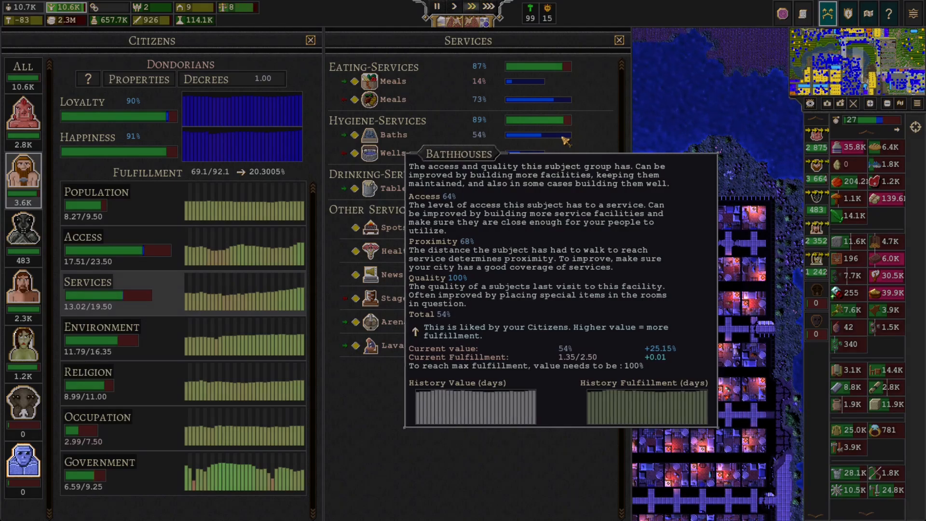
{"action": "mouse_move", "coordinate": [547, 160]}
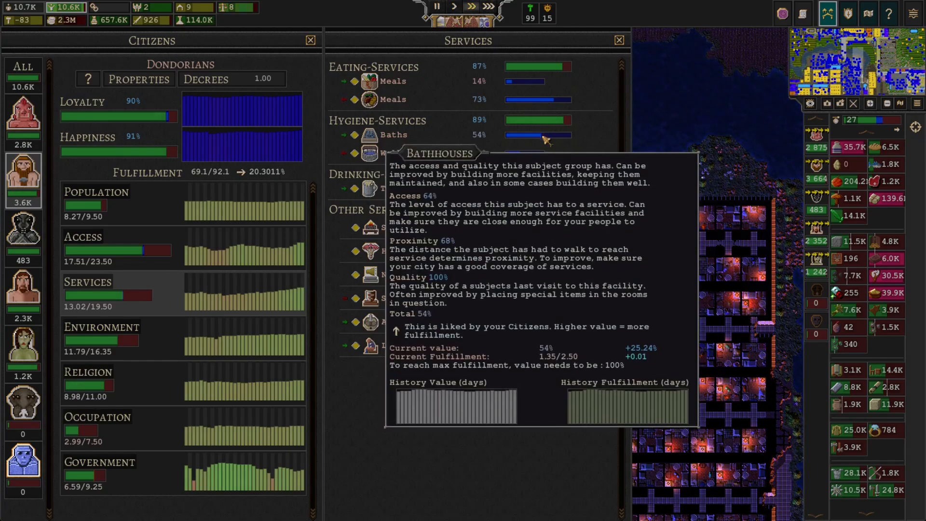
{"action": "mouse_move", "coordinate": [534, 152]}
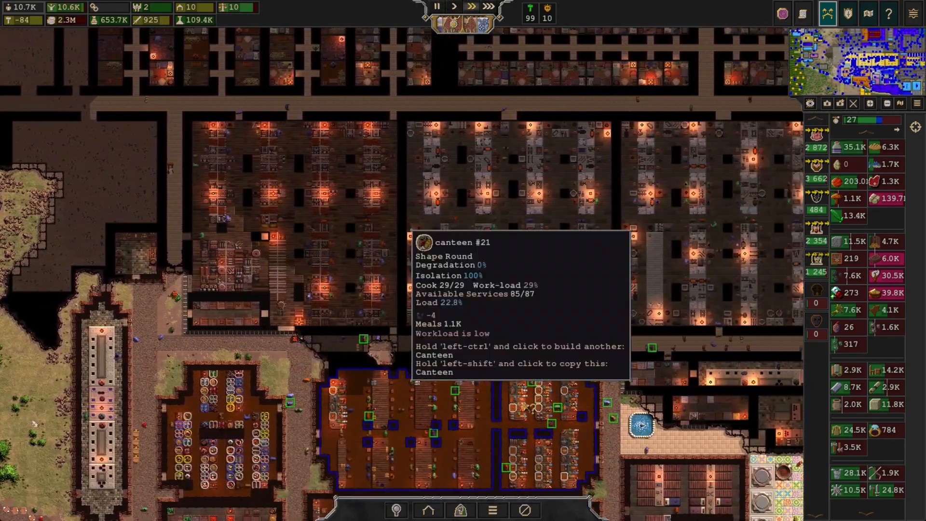
Turn on the Sweet Water map overlay to check water proximity around the city
{"action": "left_click", "coordinate": [809, 103]}
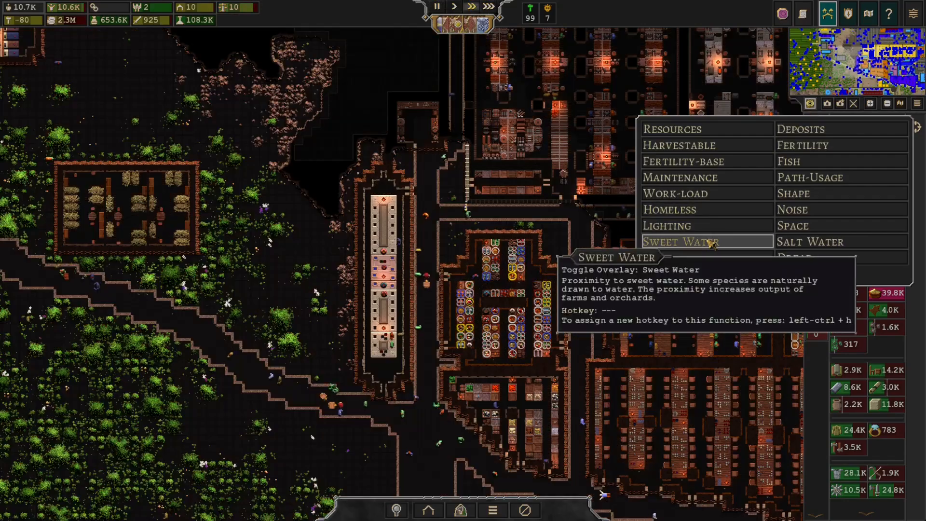
{"action": "left_click", "coordinate": [683, 242]}
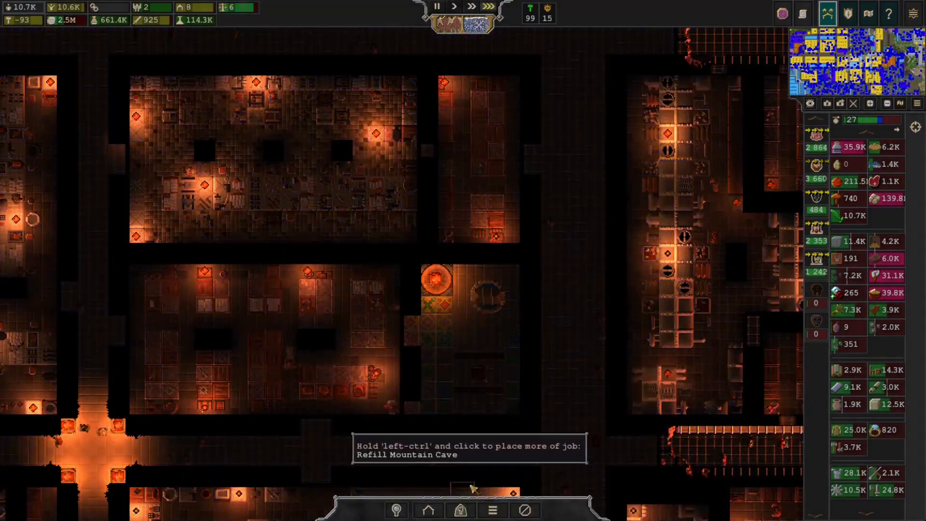
Switch the terrain tool from cave refilling to Dig Into Mountain
{"action": "left_click", "coordinate": [460, 510]}
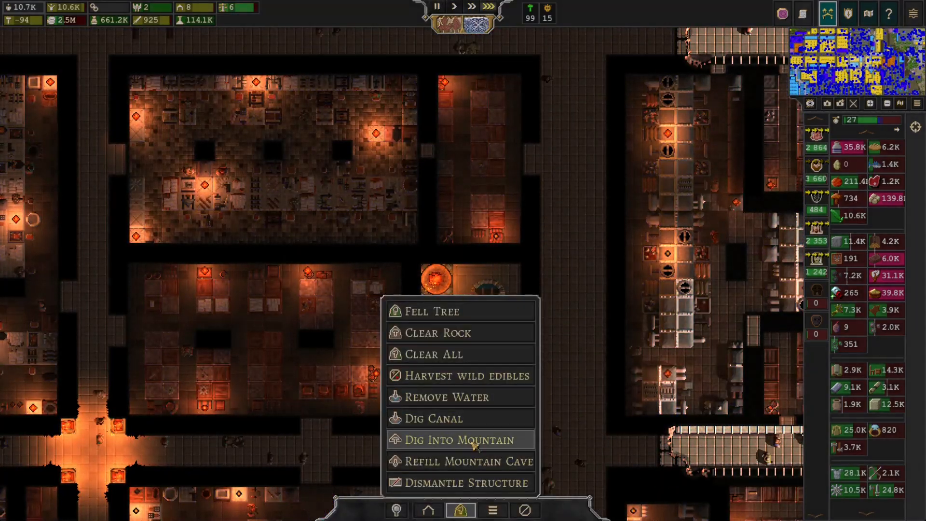
{"action": "left_click", "coordinate": [457, 439]}
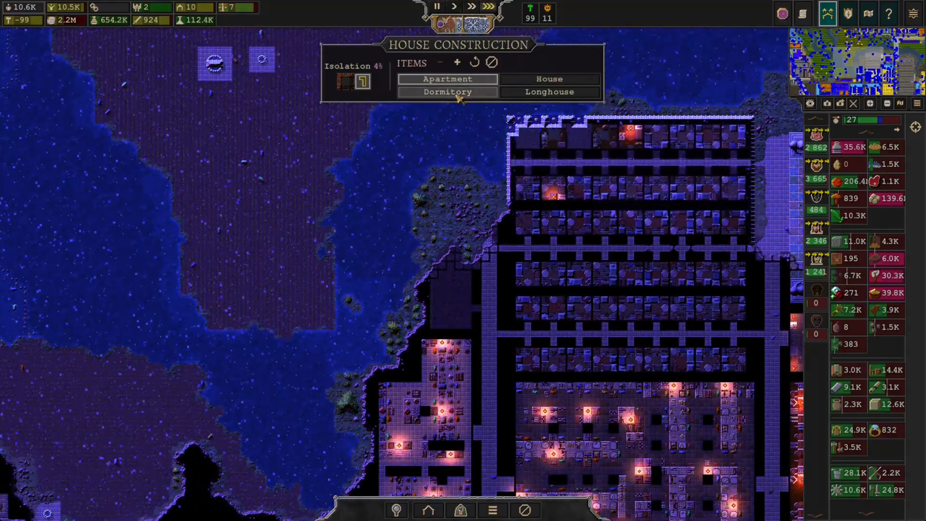
Show the Apartment, House, Dormitory and Longhouse construction options
{"action": "left_click", "coordinate": [450, 91]}
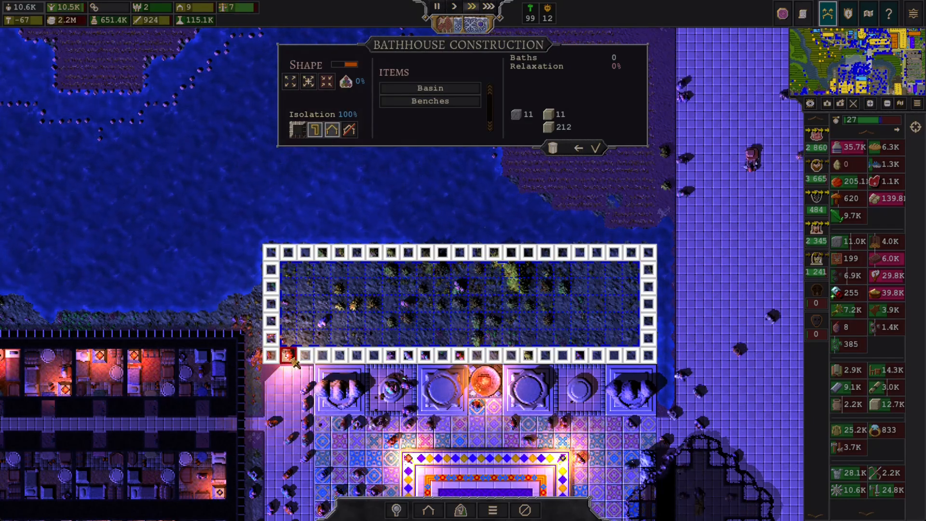
Inspect the bathhouse, then pick Delete Room from the removal options
{"action": "left_click", "coordinate": [430, 88]}
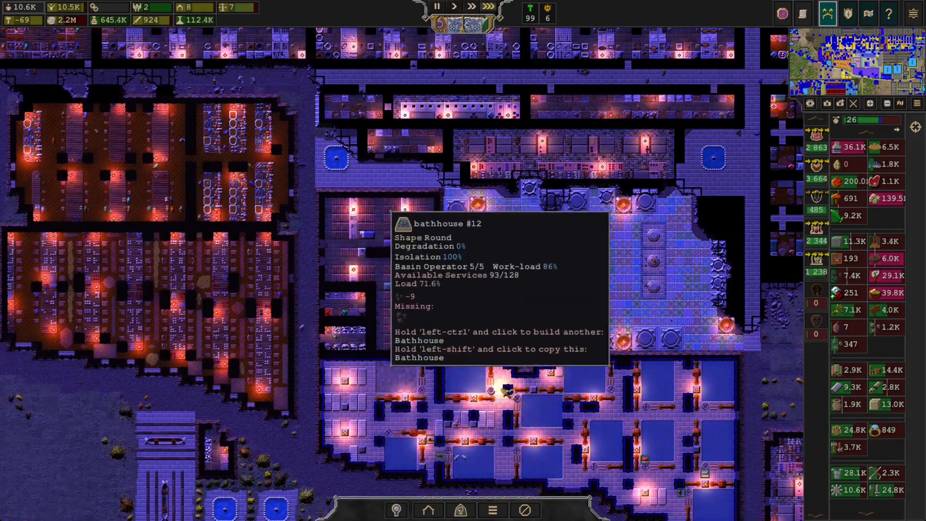
{"action": "left_click", "coordinate": [524, 509]}
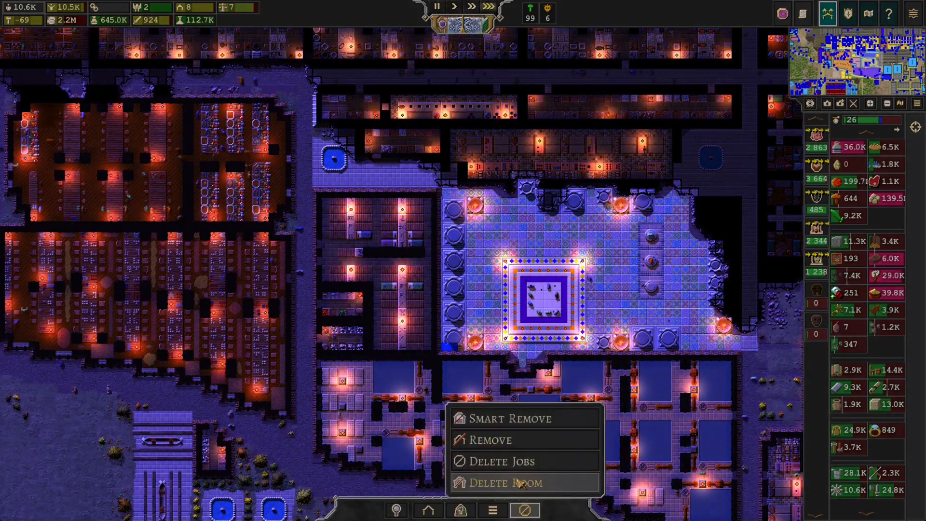
{"action": "left_click", "coordinate": [504, 483]}
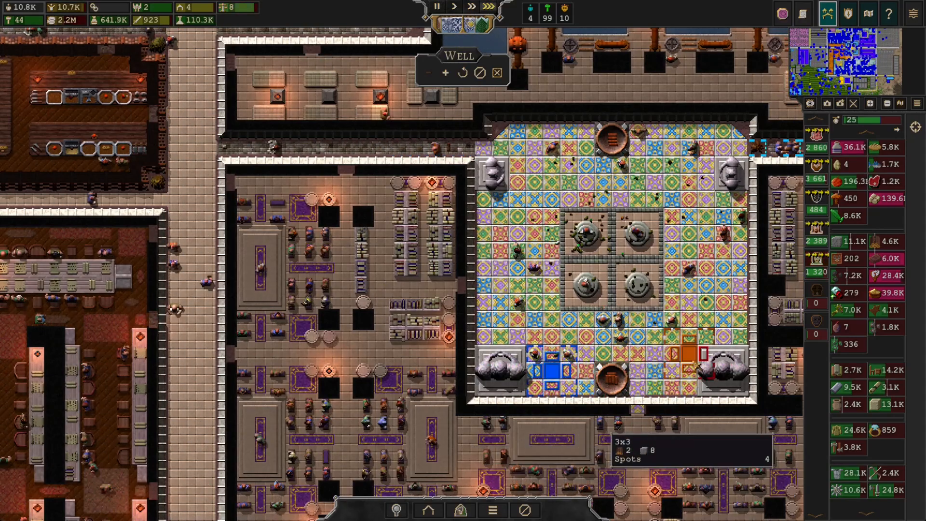
{"action": "mouse_move", "coordinate": [644, 416]}
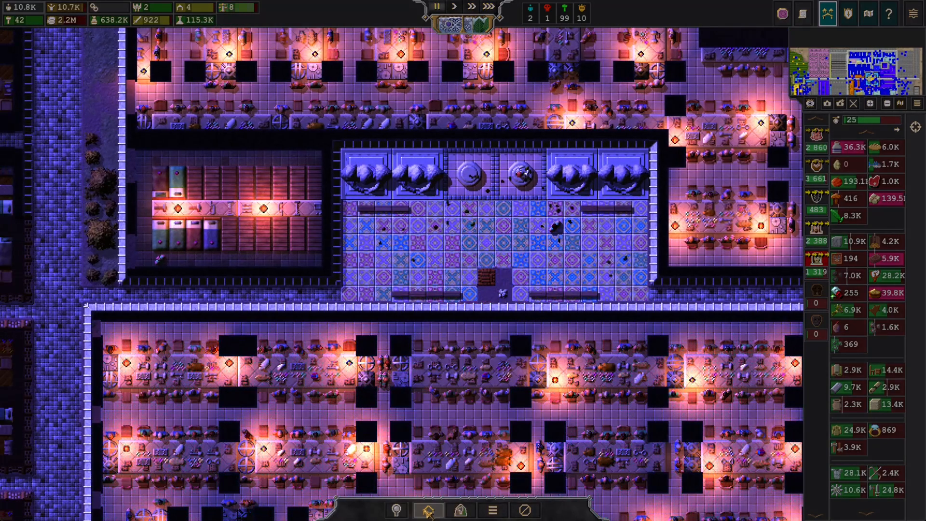
Start placing a well in the plaza between the workshop rows
{"action": "left_click", "coordinate": [428, 509]}
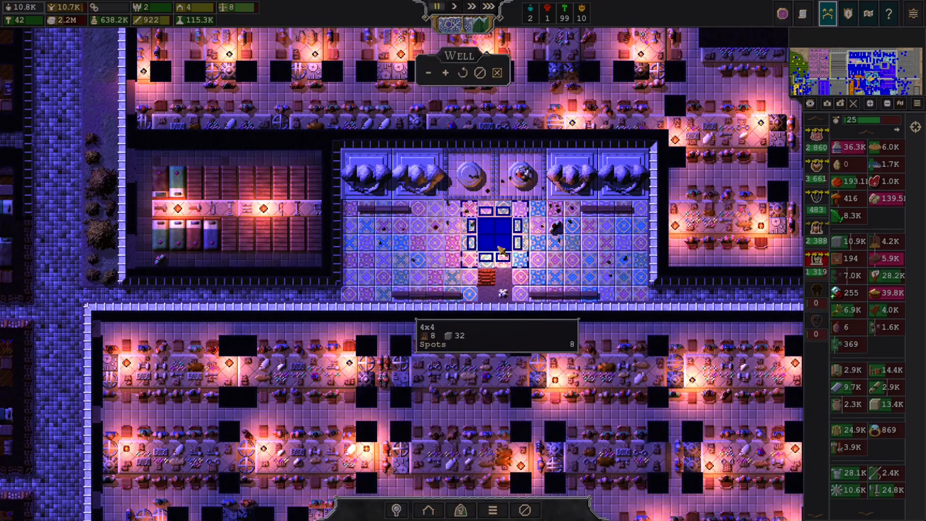
{"action": "scroll", "scroll_direction": "down", "scroll_amount": 3}
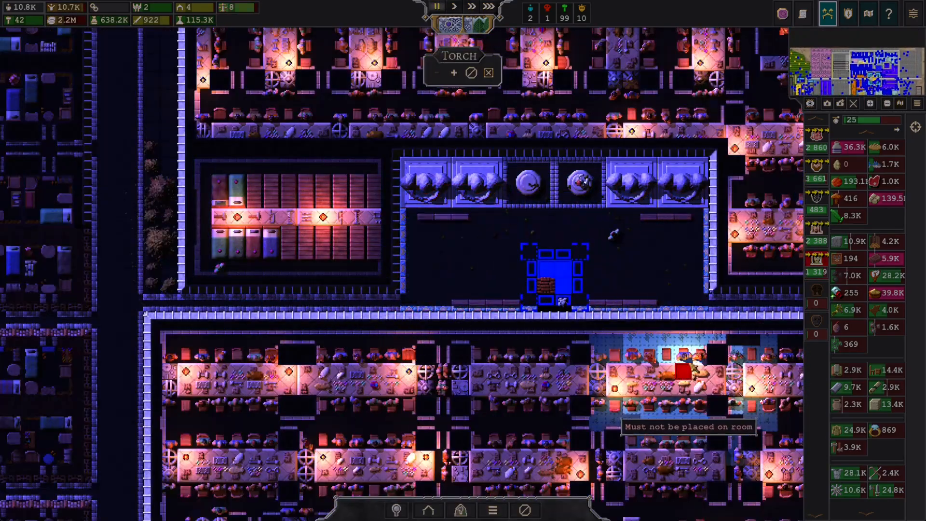
{"action": "mouse_move", "coordinate": [682, 260]}
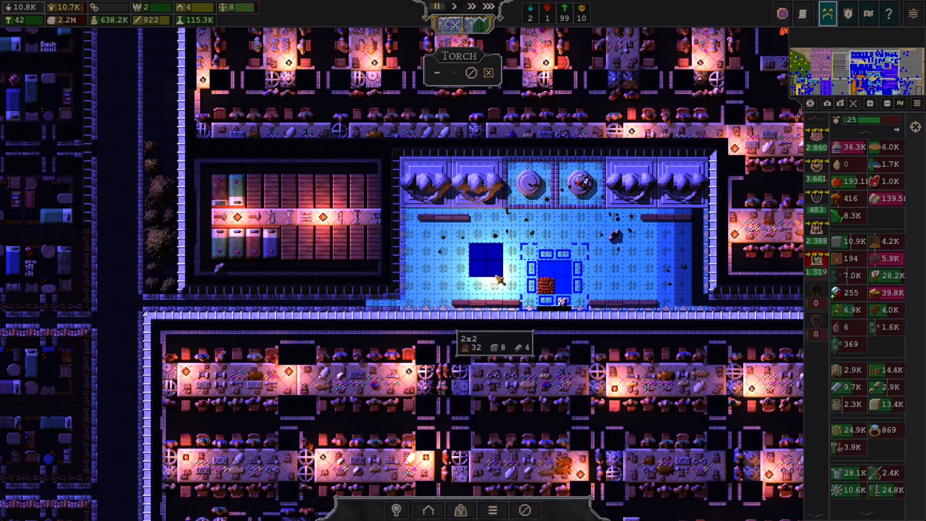
{"action": "mouse_move", "coordinate": [590, 265]}
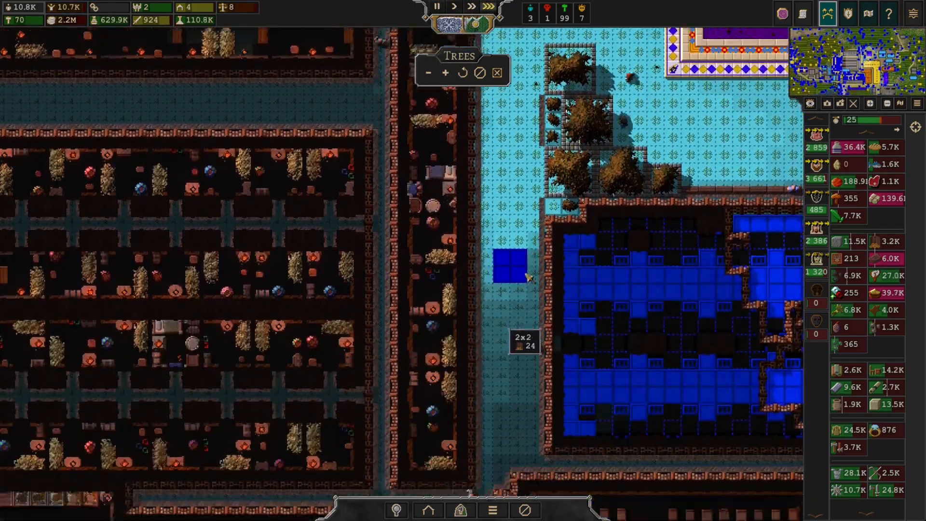
Scroll the view over the teal road beside the farm blocks for tree planting
{"action": "scroll", "scroll_direction": "down", "scroll_amount": 3}
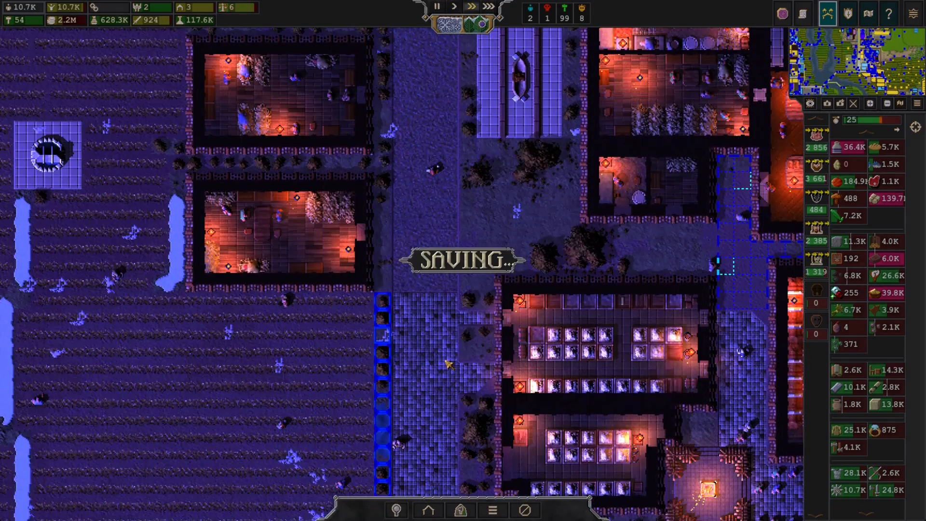
Pick Delete Jobs from the removal options to cancel the planned street construction
{"action": "left_click", "coordinate": [523, 509]}
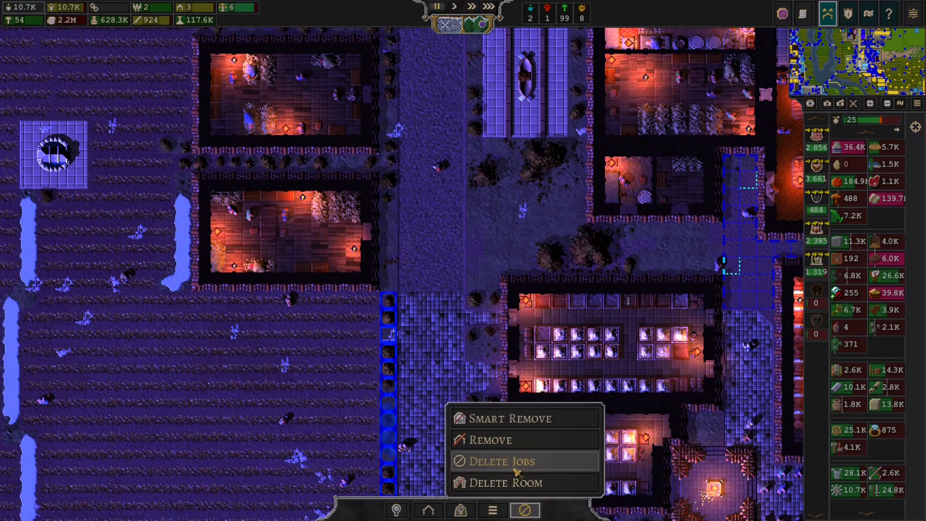
{"action": "left_click", "coordinate": [503, 461]}
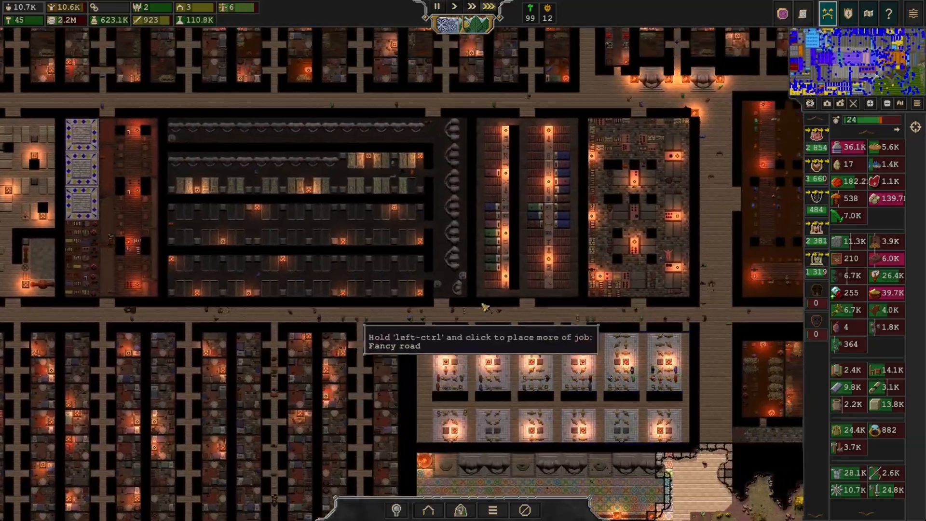
{"action": "scroll", "scroll_direction": "down", "scroll_amount": 3}
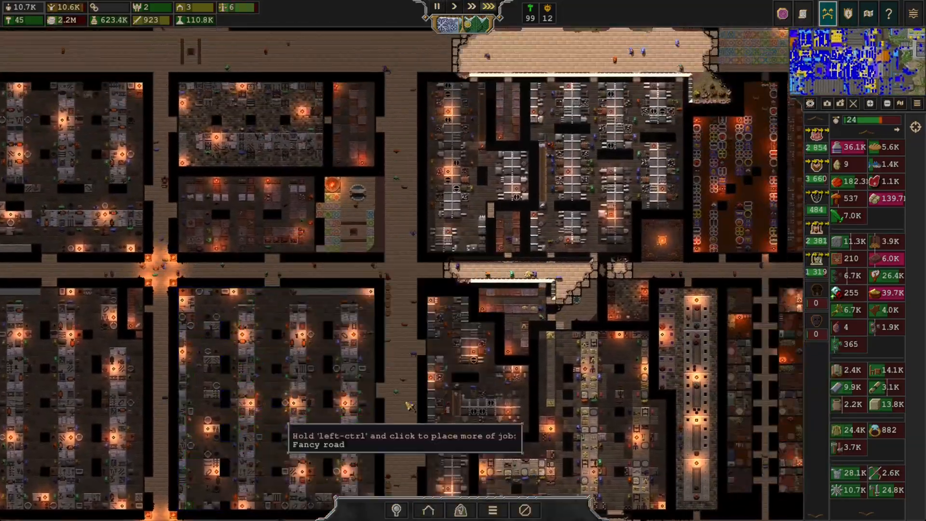